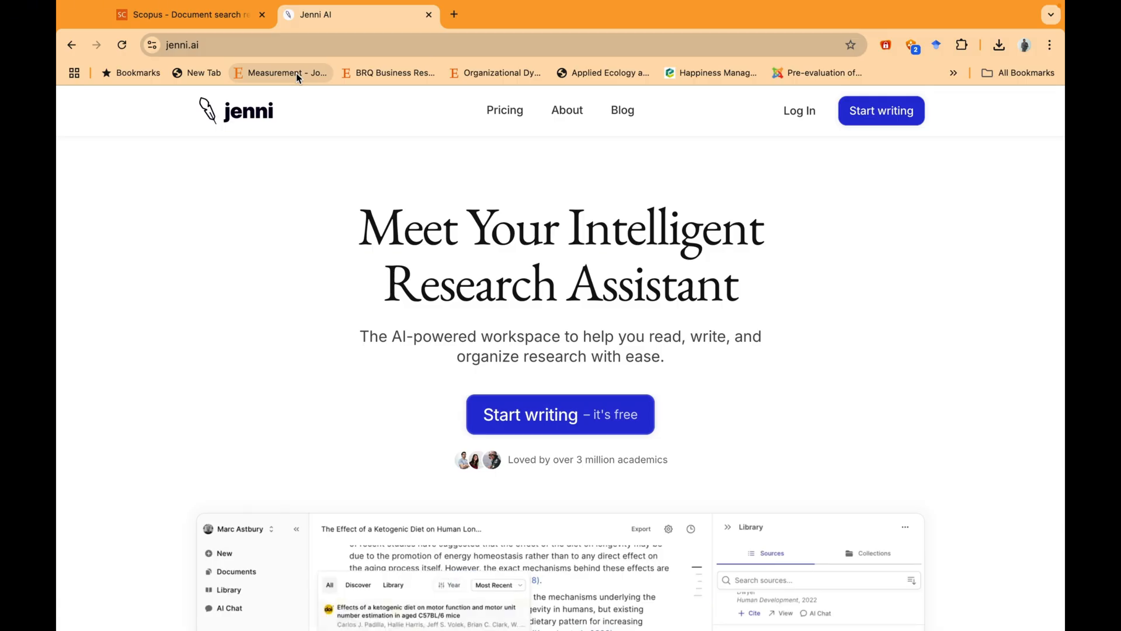
# - Create a new untitled document from the jenni.ai homepage via 'Start writing'
pyautogui.click(451, 584)
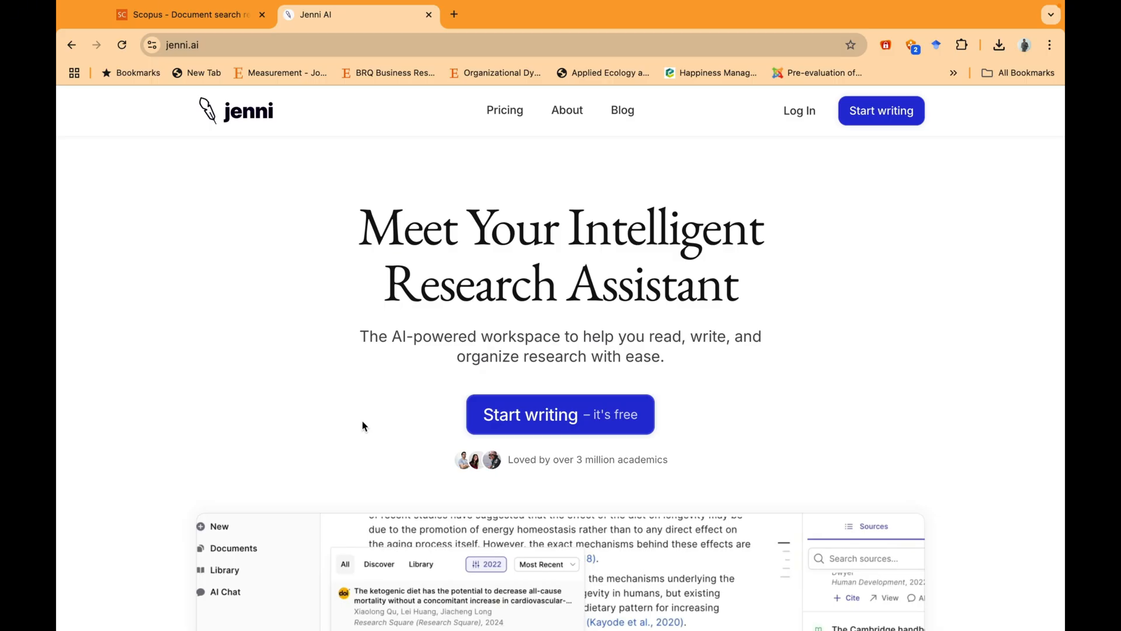
pyautogui.click(560, 414)
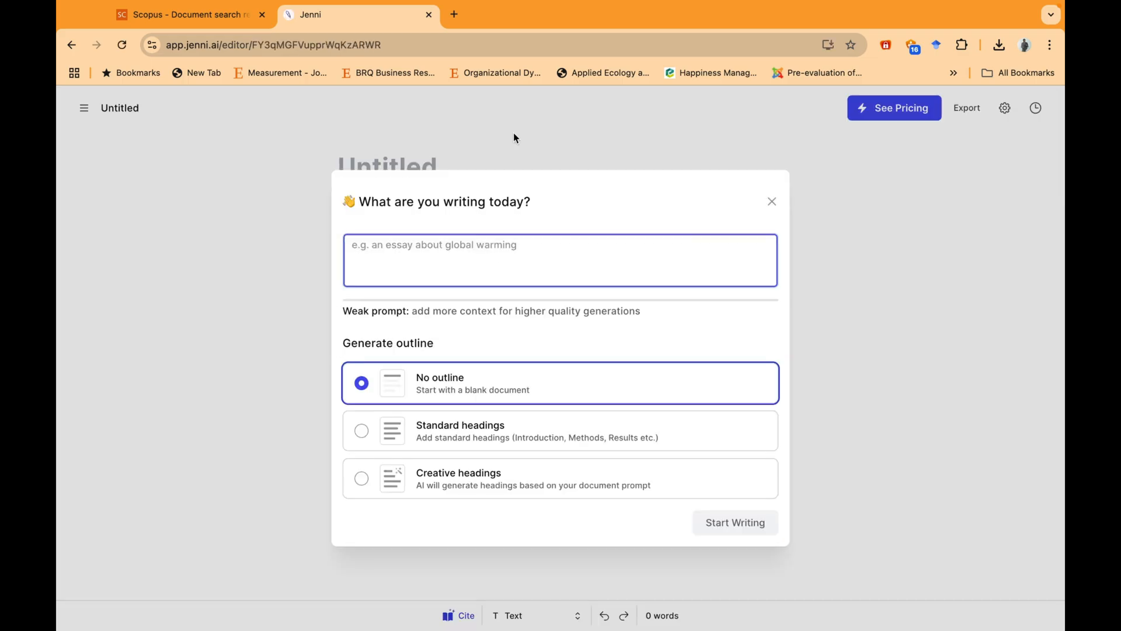
# - Keep No outline and enter the prompt 'Who AI can be usefull for risk management in global supply chain'
pyautogui.click(560, 260)
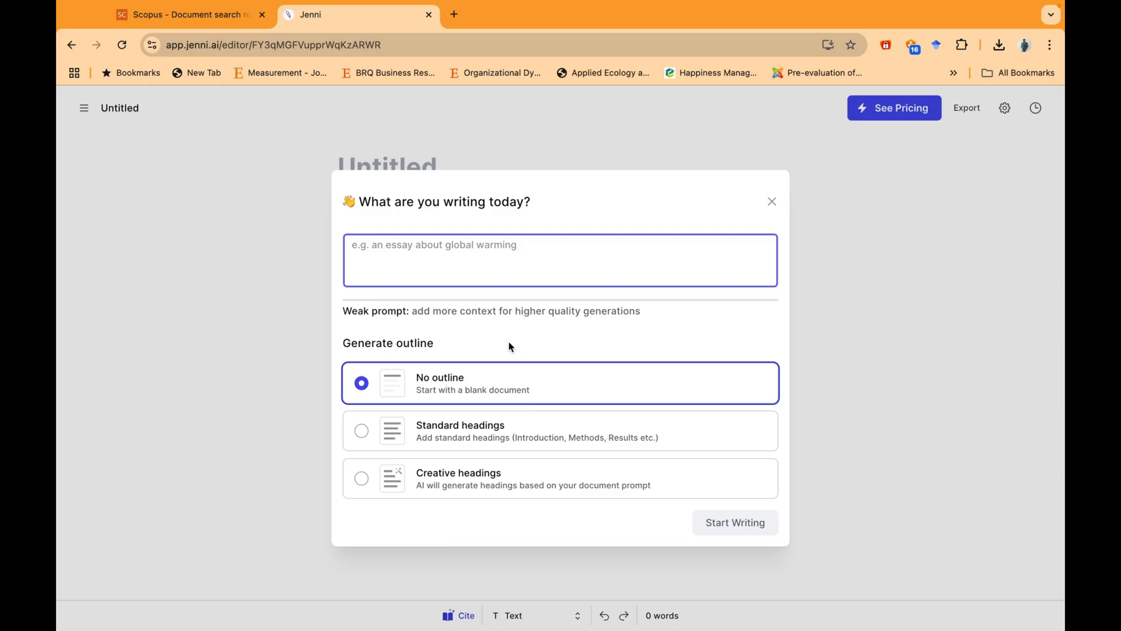
pyautogui.moveTo(486, 432)
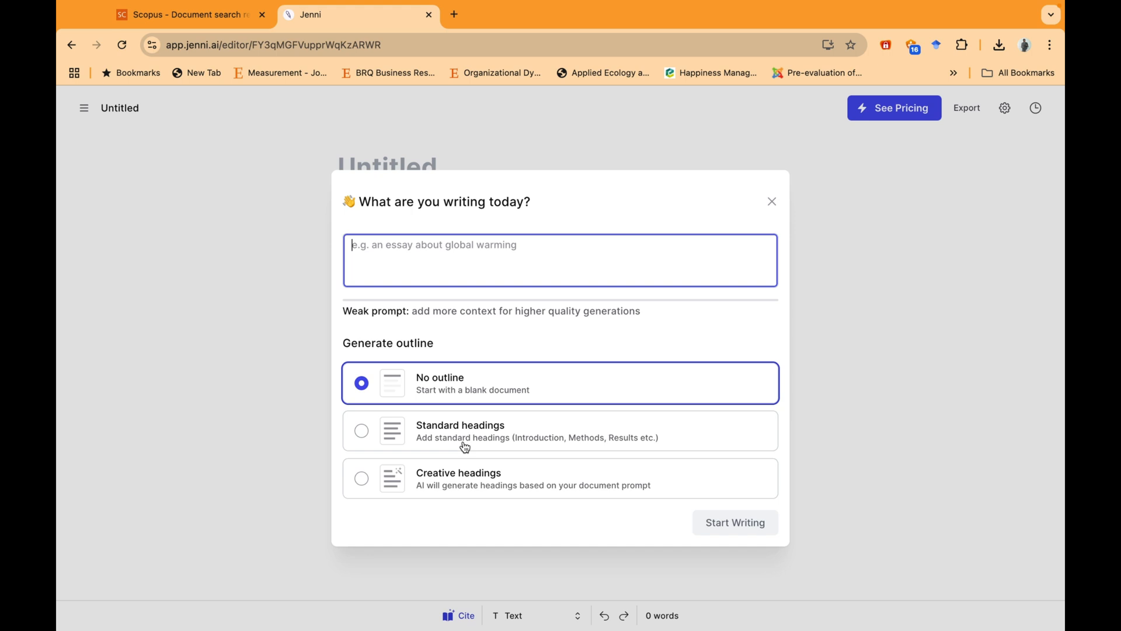
pyautogui.moveTo(449, 424)
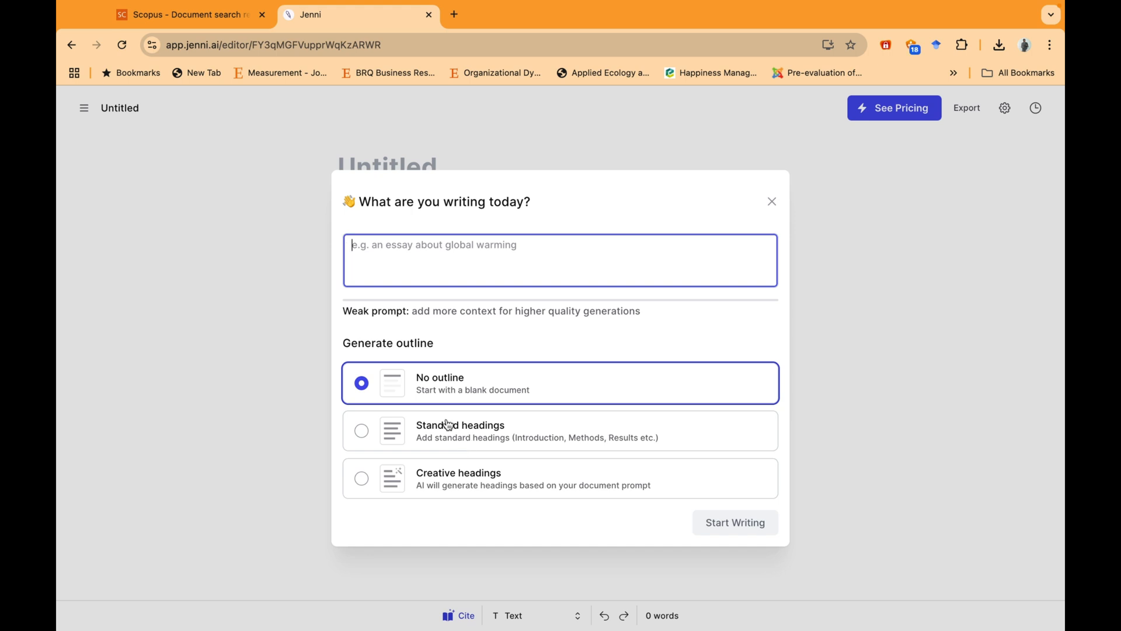
pyautogui.moveTo(447, 385)
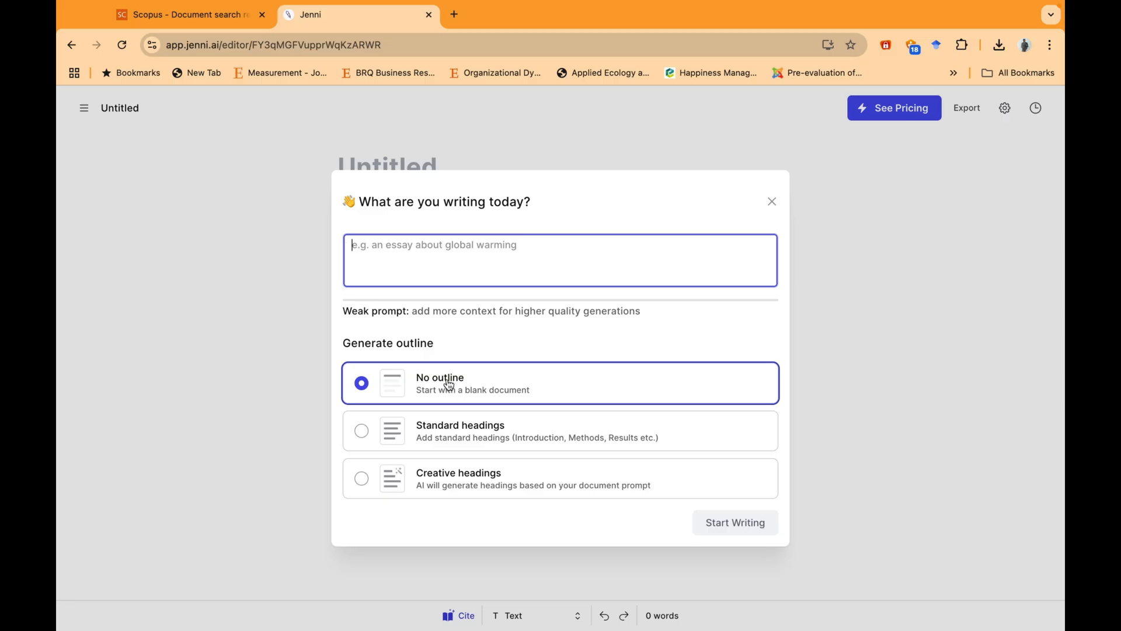
pyautogui.moveTo(477, 448)
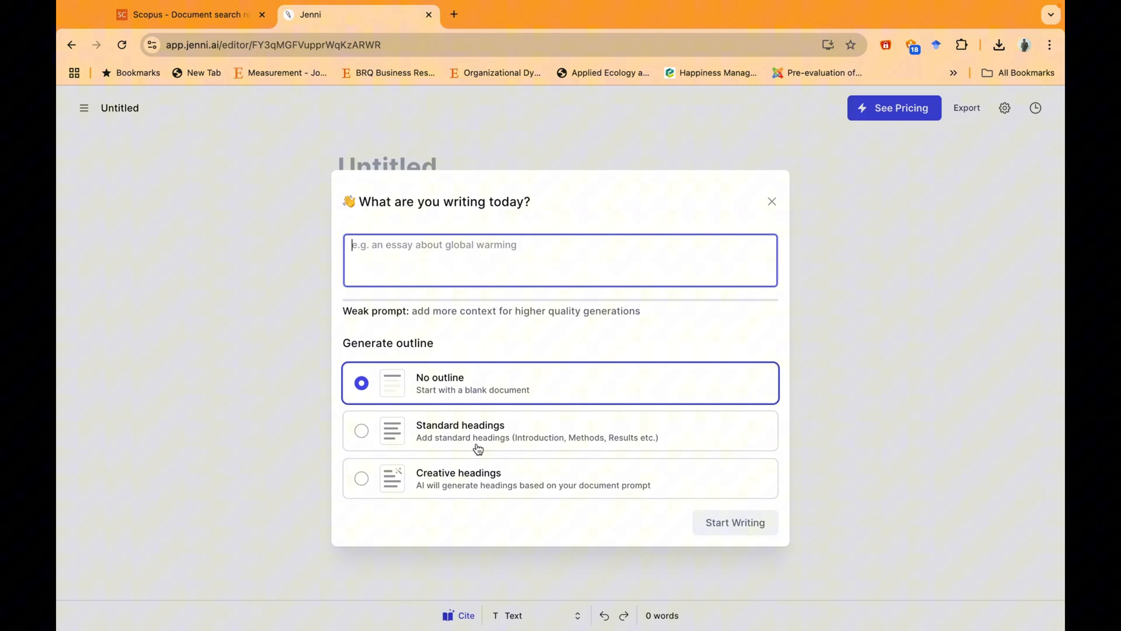
pyautogui.click(361, 430)
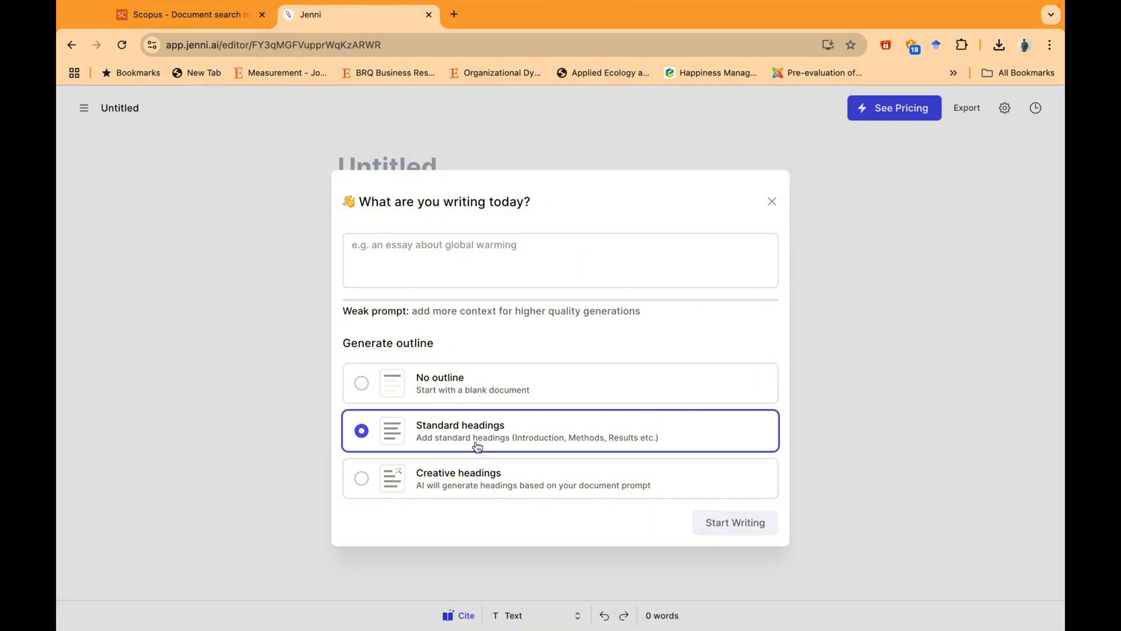
pyautogui.click(361, 383)
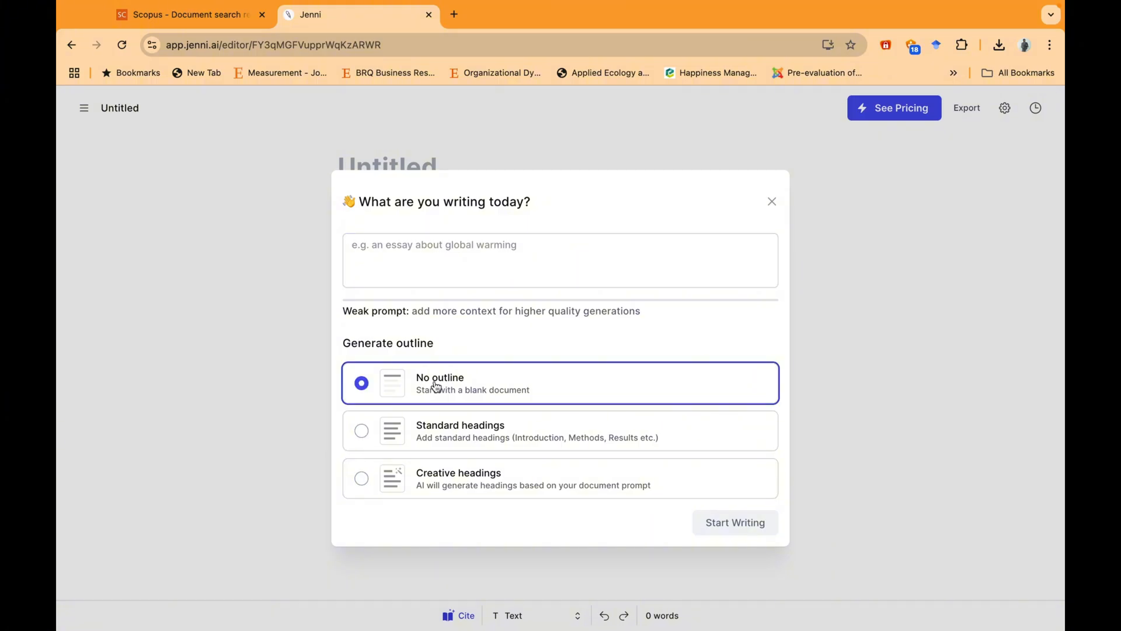
pyautogui.click(560, 261)
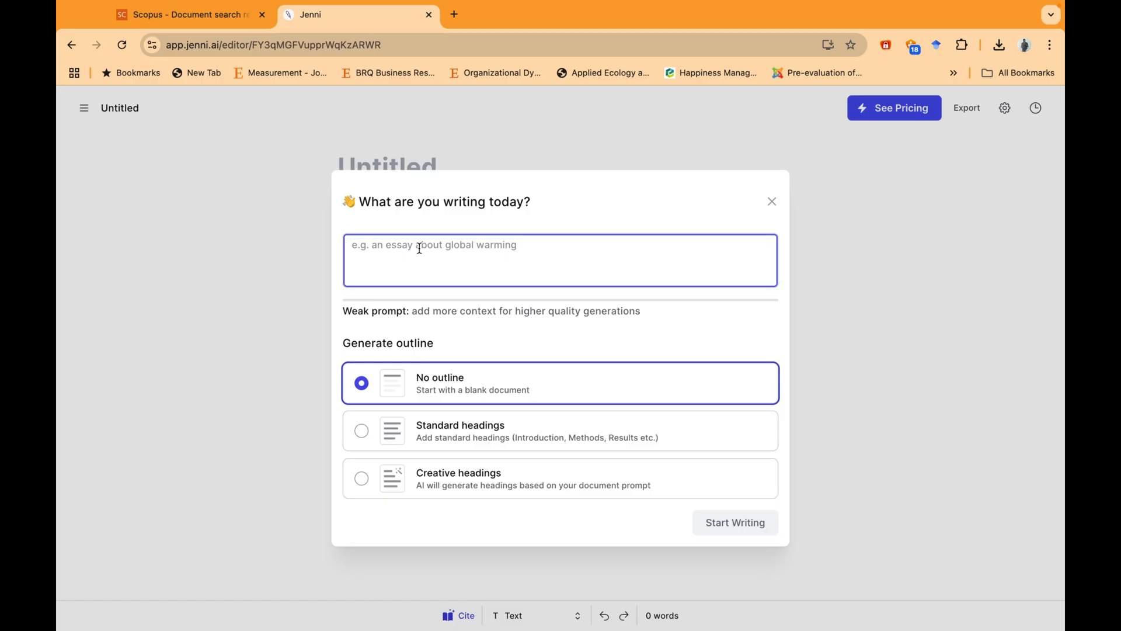
pyautogui.write('Who AI can be usefull for risk management in global supply chain')
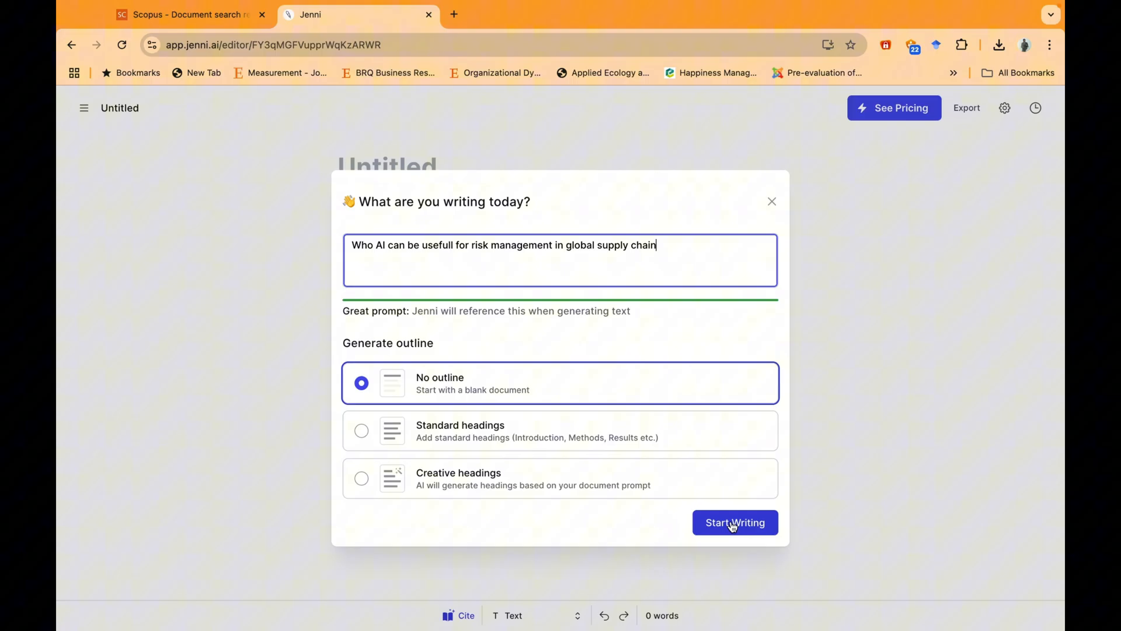
# - Generate the document, accept the title and the opening sentence citing Jahin et al., 2024
pyautogui.click(734, 523)
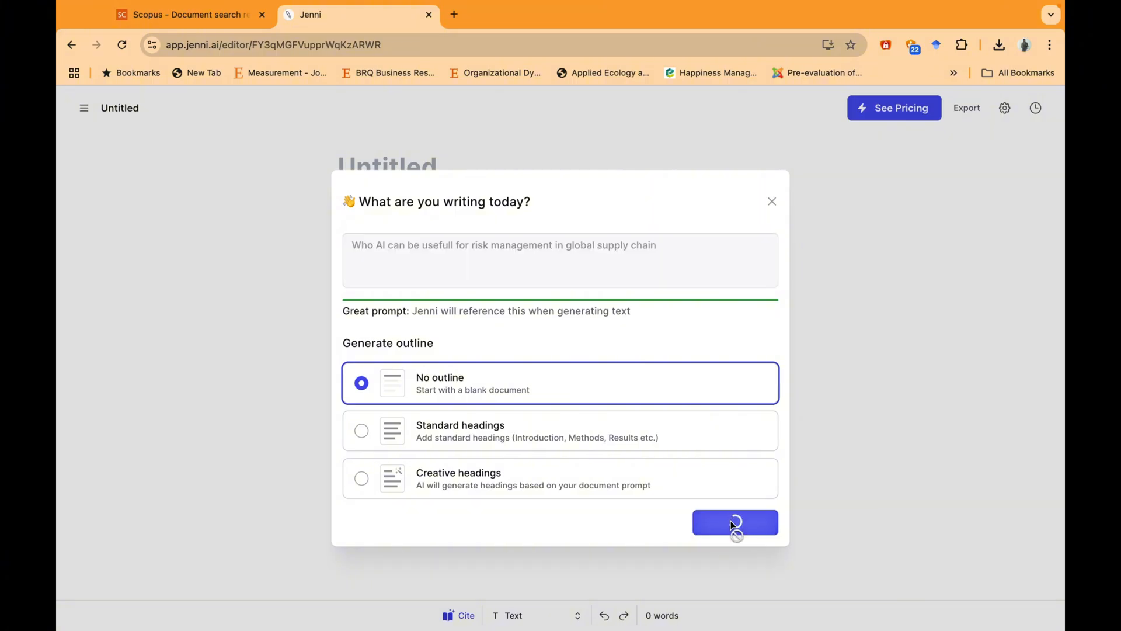
pyautogui.click(735, 522)
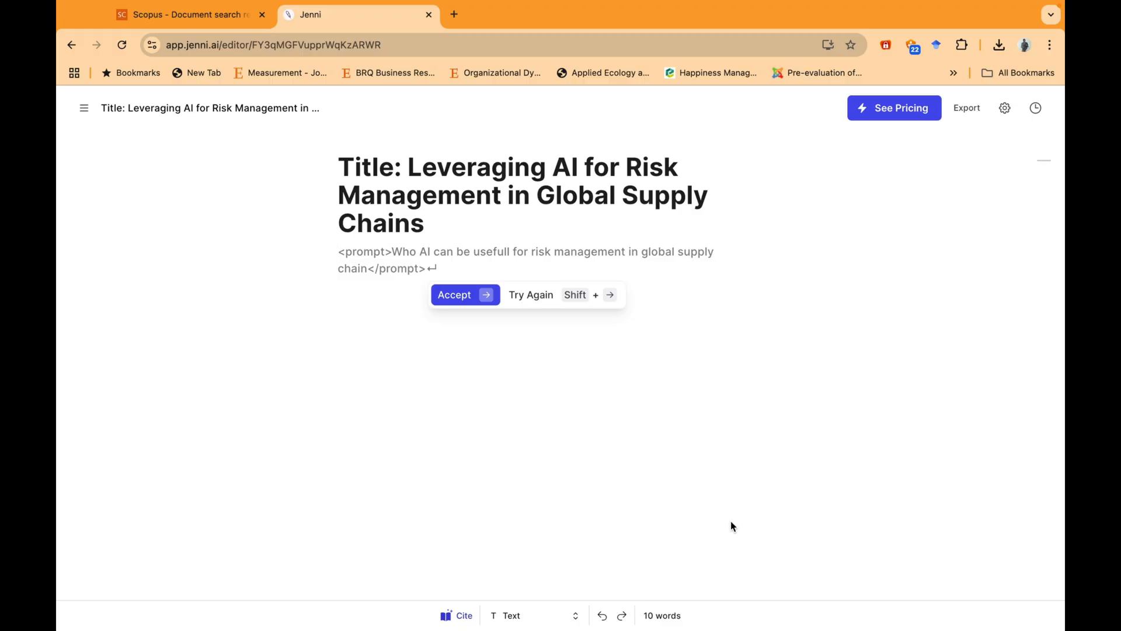
pyautogui.click(455, 294)
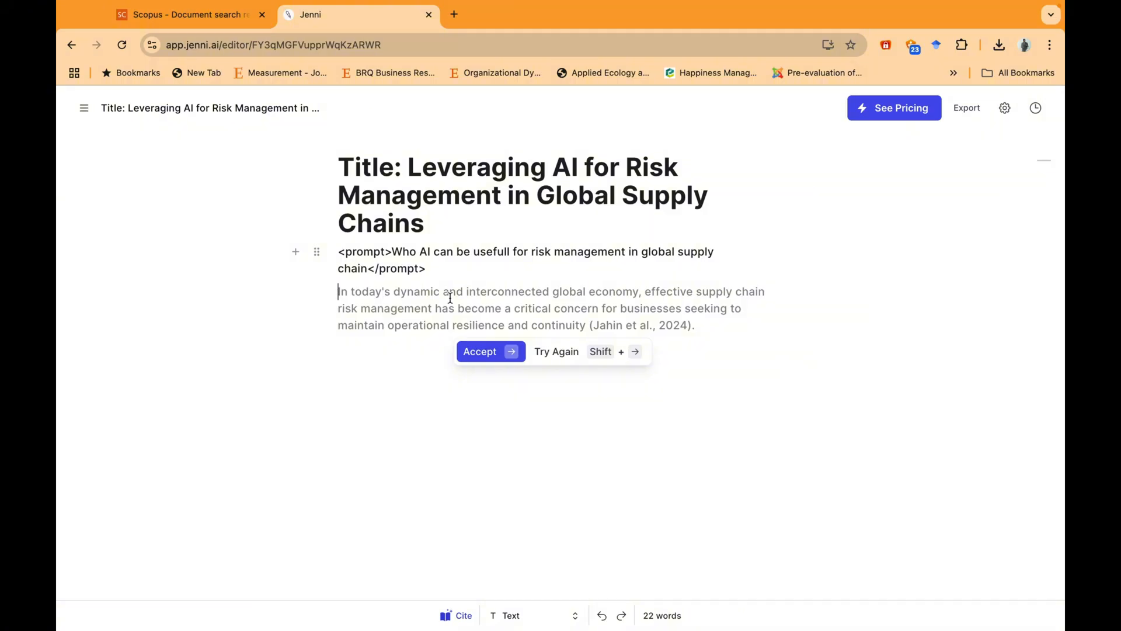
pyautogui.click(491, 352)
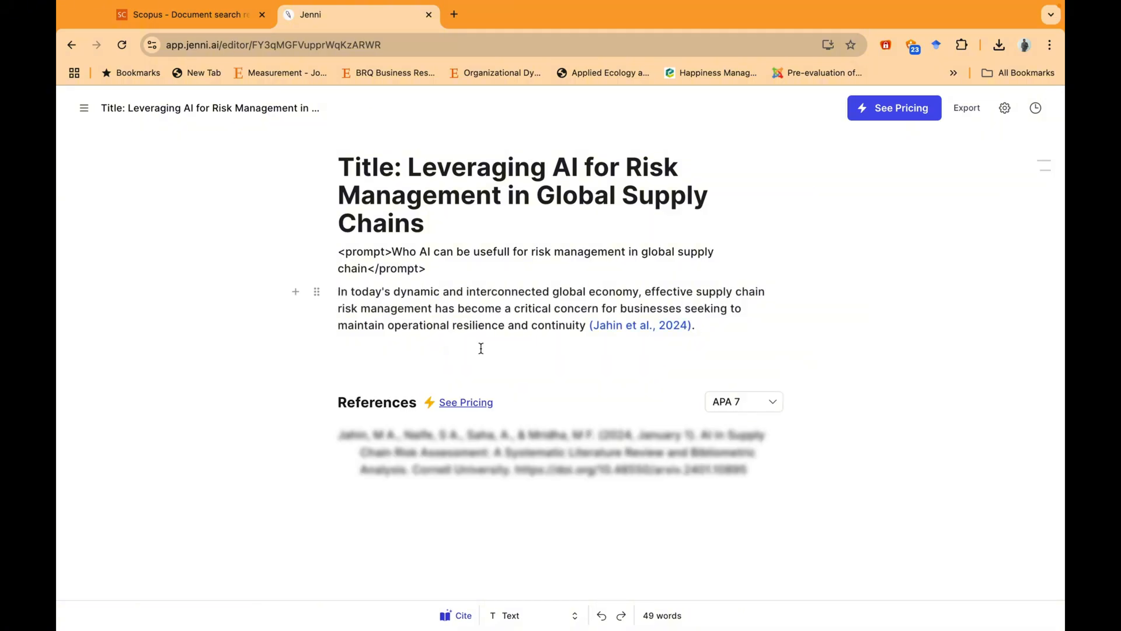
pyautogui.click(639, 325)
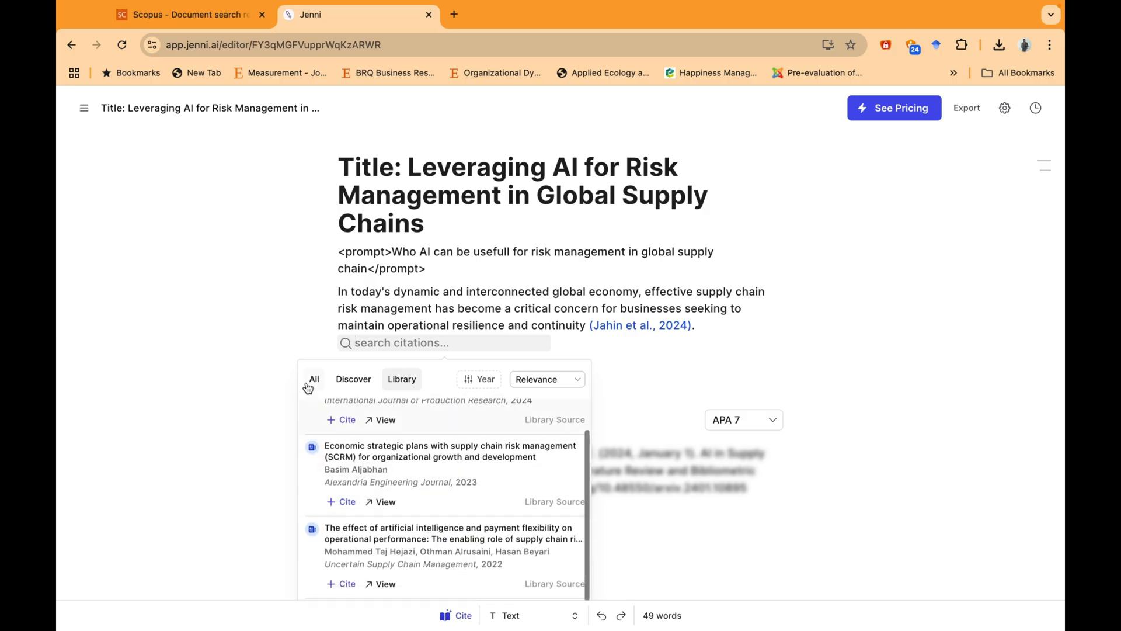
# - Cite Butner (2009), 'The smarter supply chain of the future', from all-sources results
pyautogui.click(314, 379)
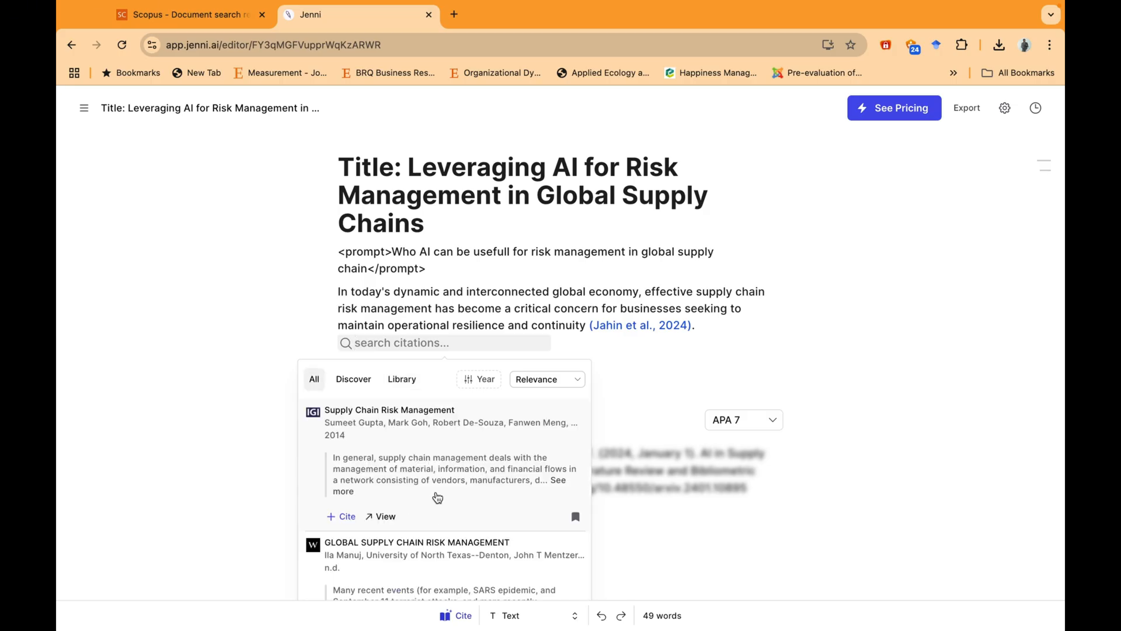
pyautogui.scroll(-3)
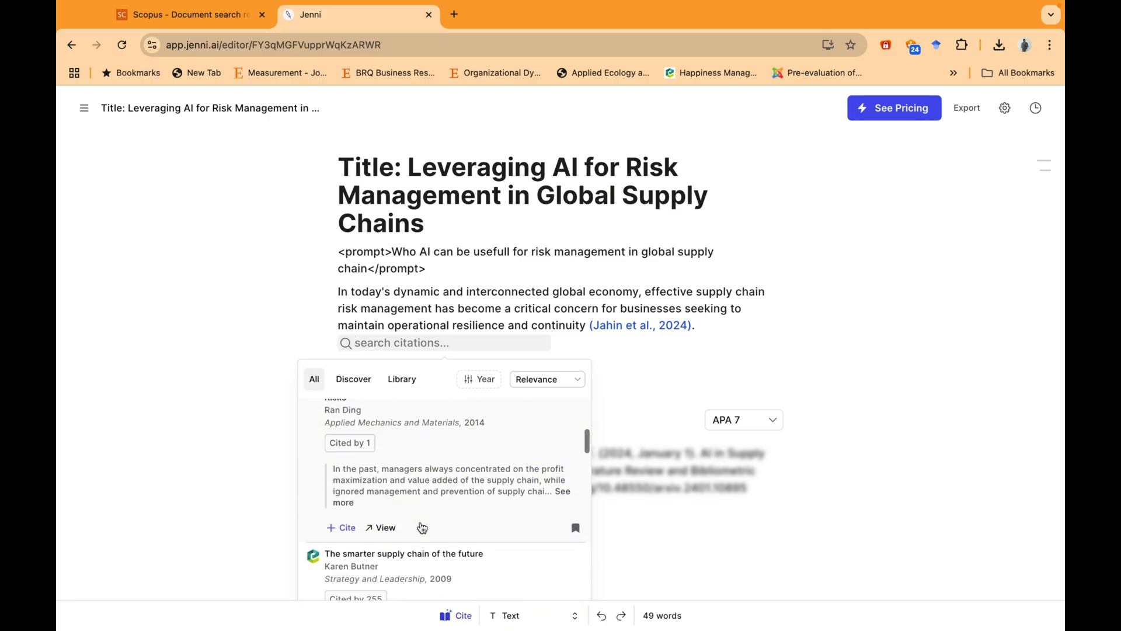
pyautogui.scroll(-3)
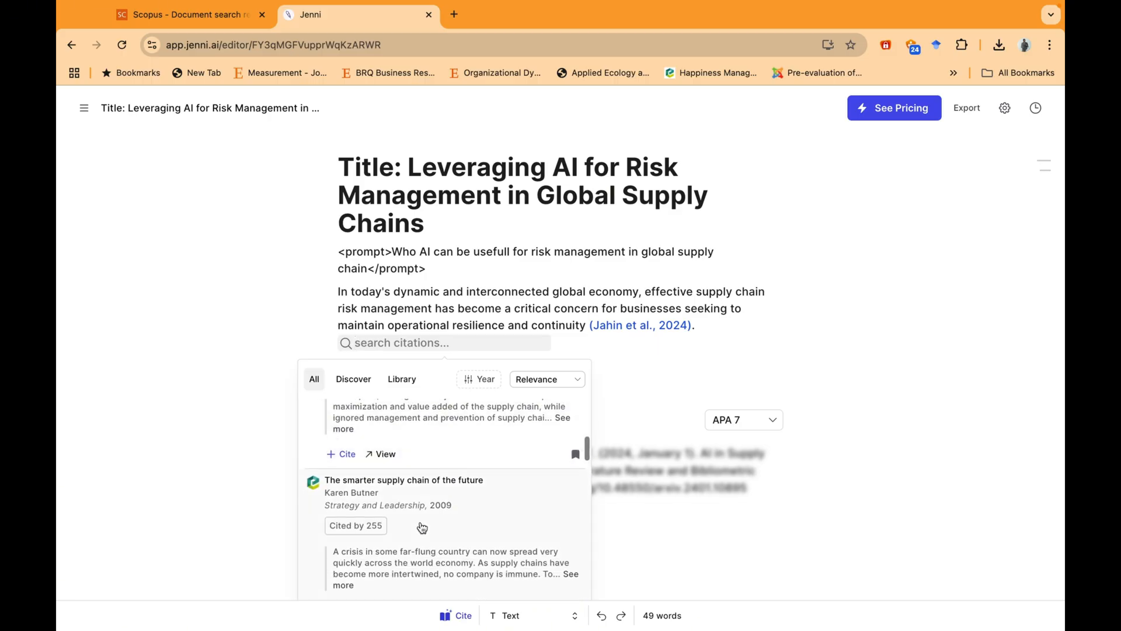
pyautogui.scroll(-3)
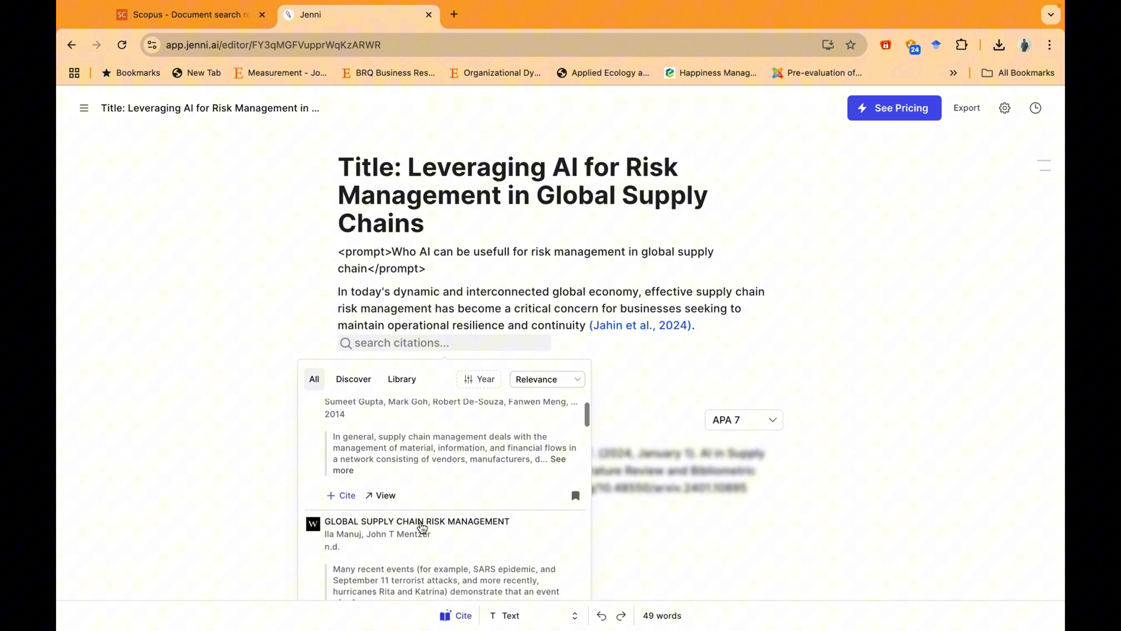
pyautogui.scroll(-3)
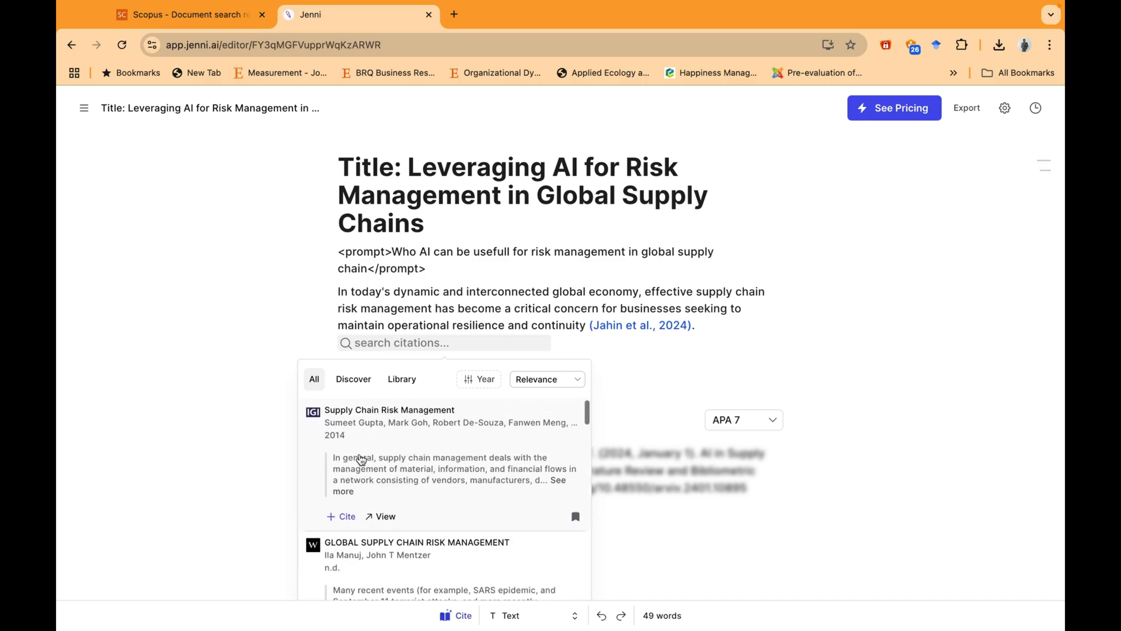
pyautogui.scroll(-3)
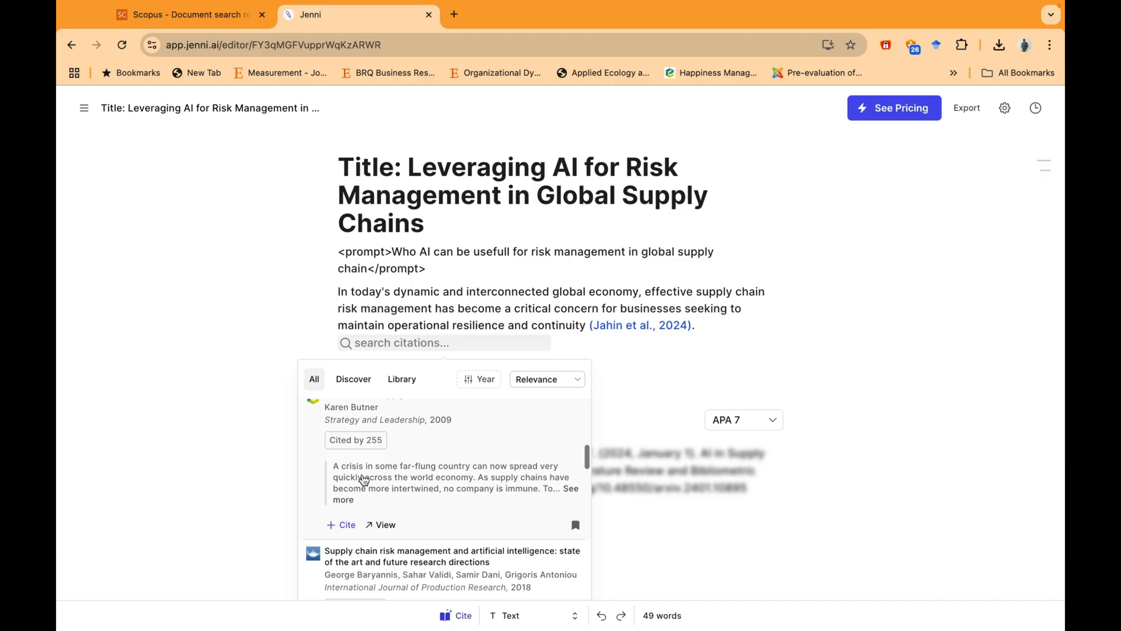
pyautogui.click(340, 524)
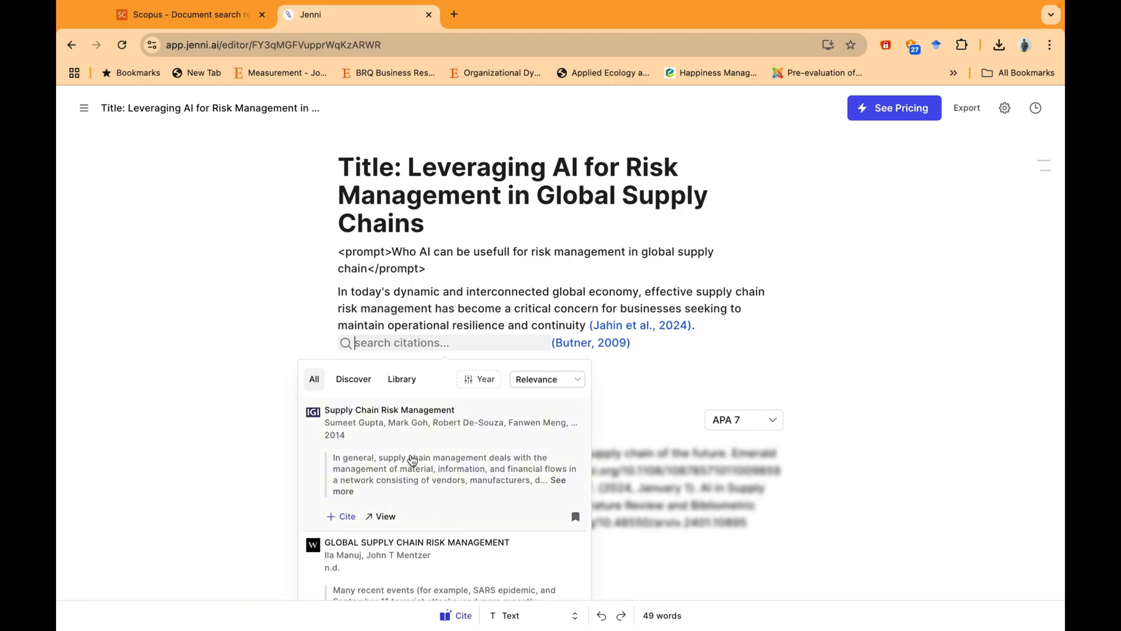
pyautogui.moveTo(437, 308)
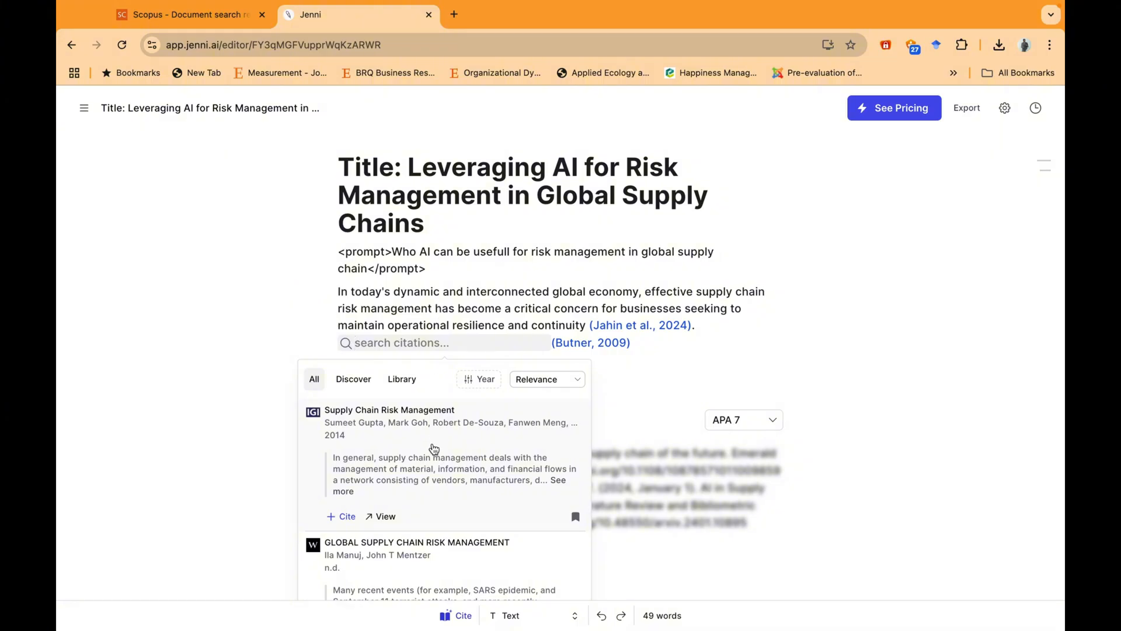
# - From the Documents list in the sidebar, create a new blank Untitled document
pyautogui.click(84, 108)
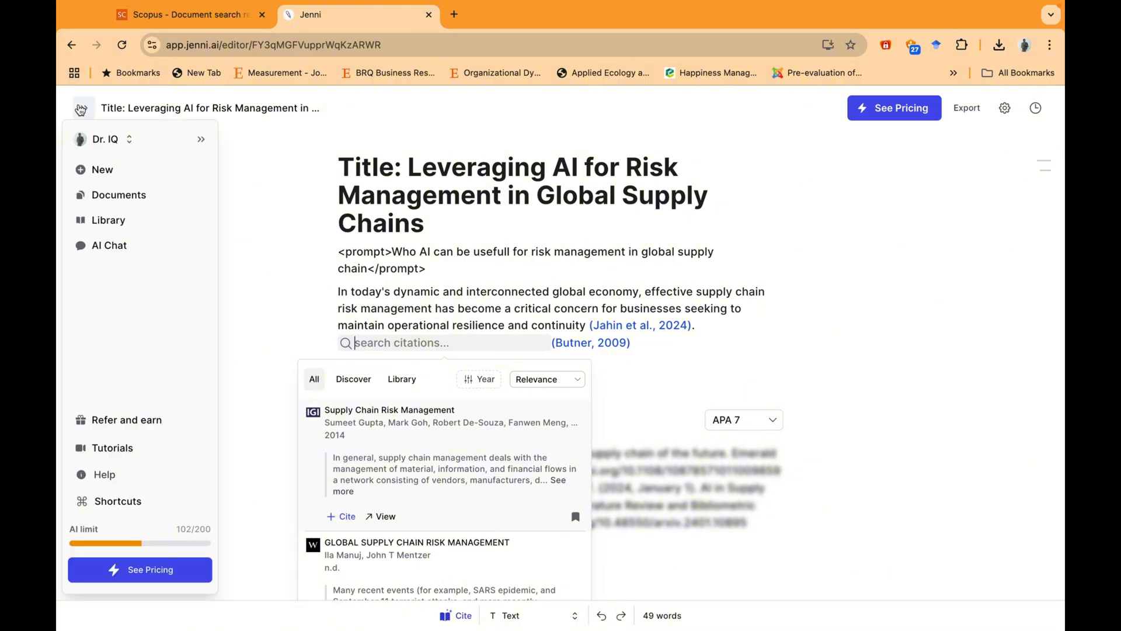
pyautogui.moveTo(107, 219)
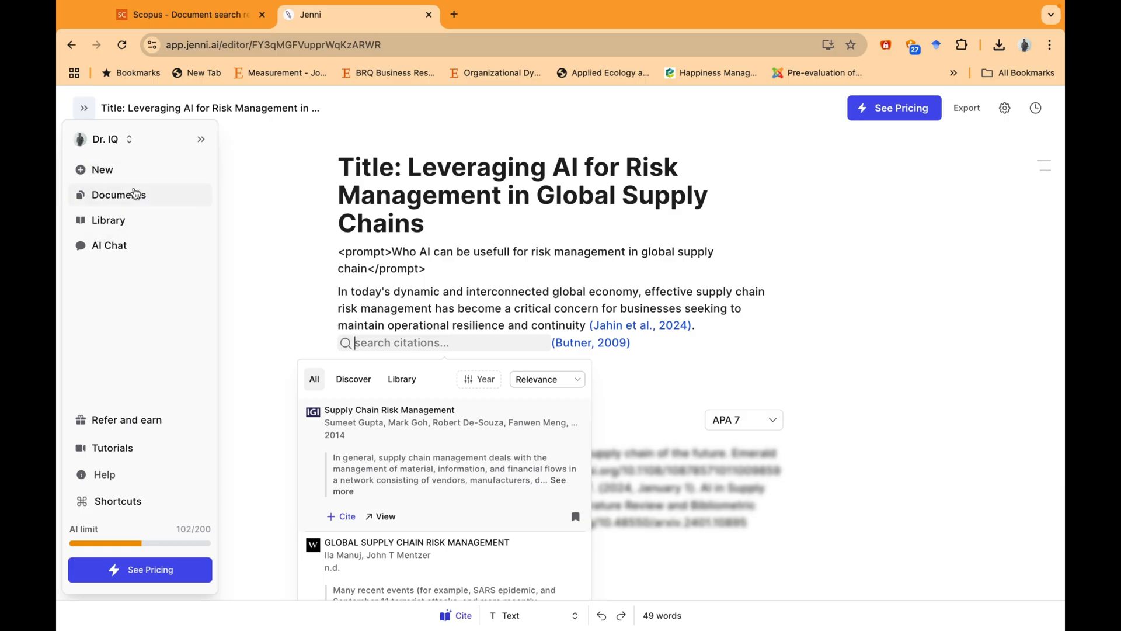
pyautogui.click(84, 108)
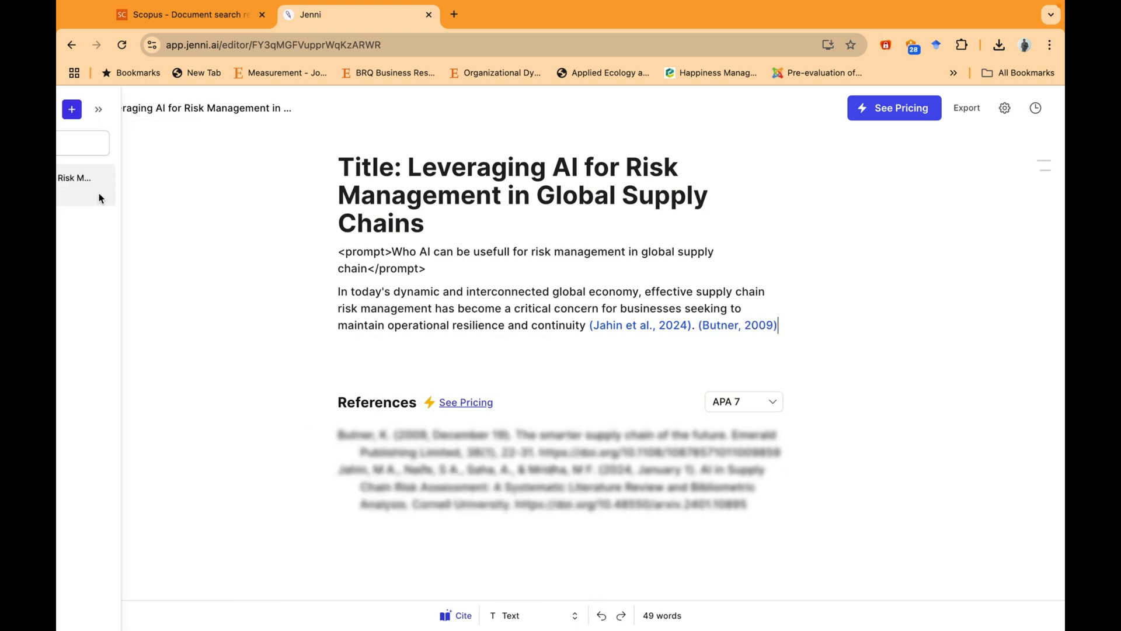
pyautogui.click(174, 108)
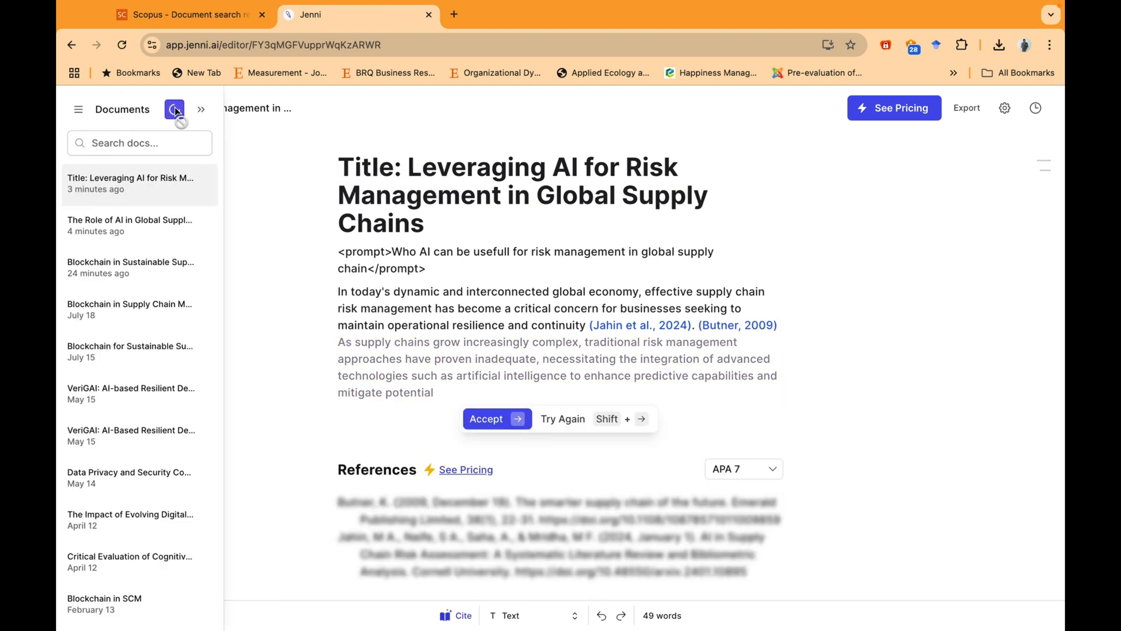
pyautogui.click(174, 110)
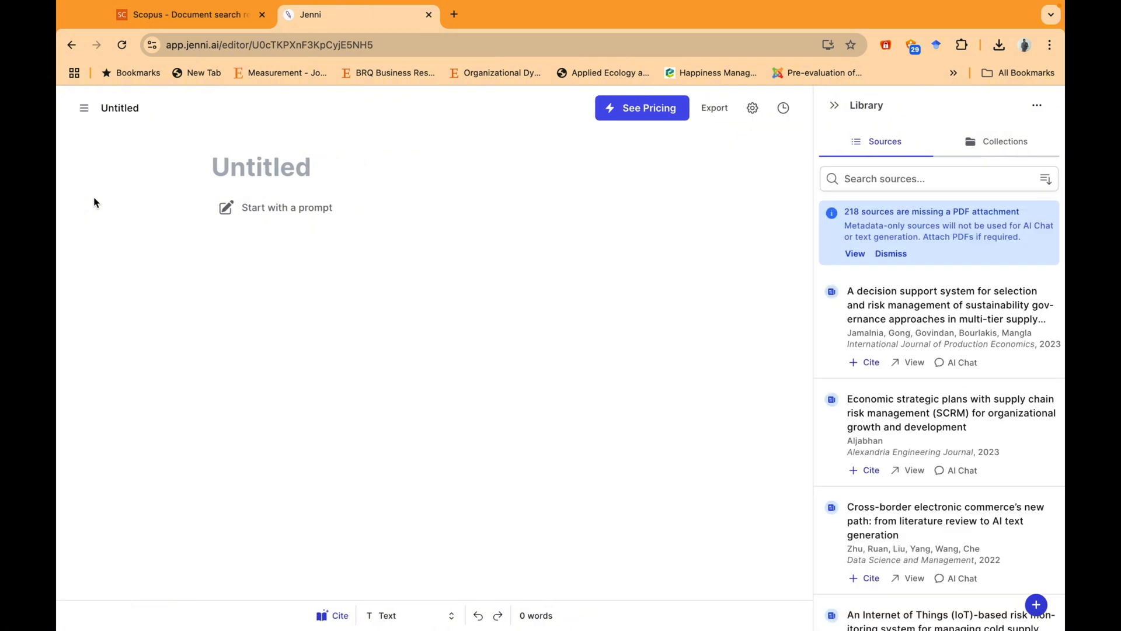
pyautogui.moveTo(861, 177)
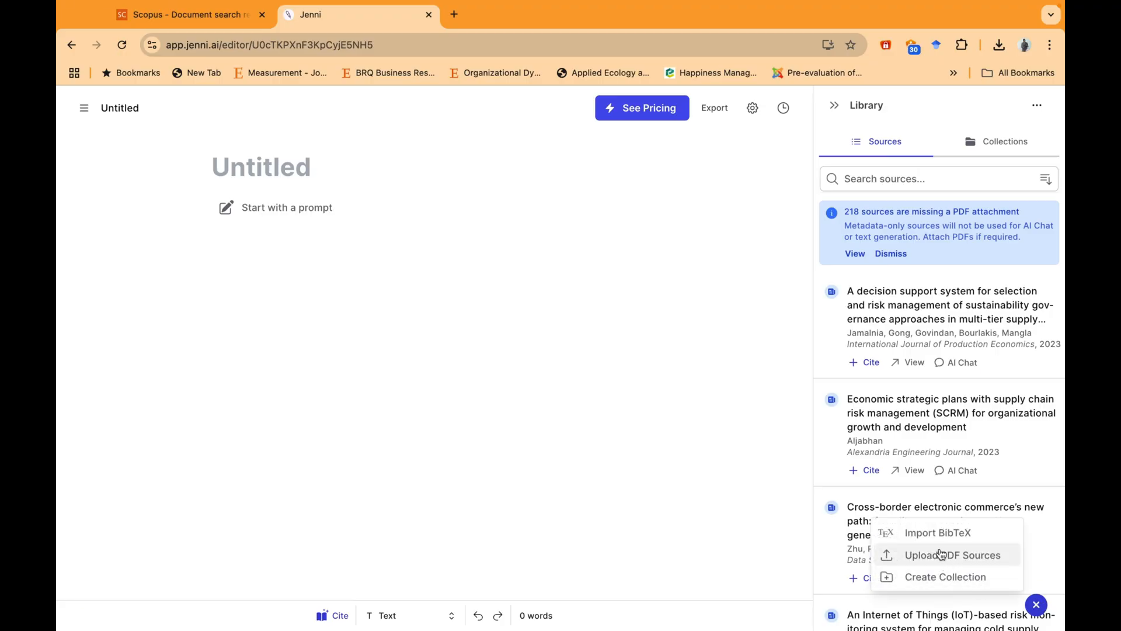
pyautogui.moveTo(930, 556)
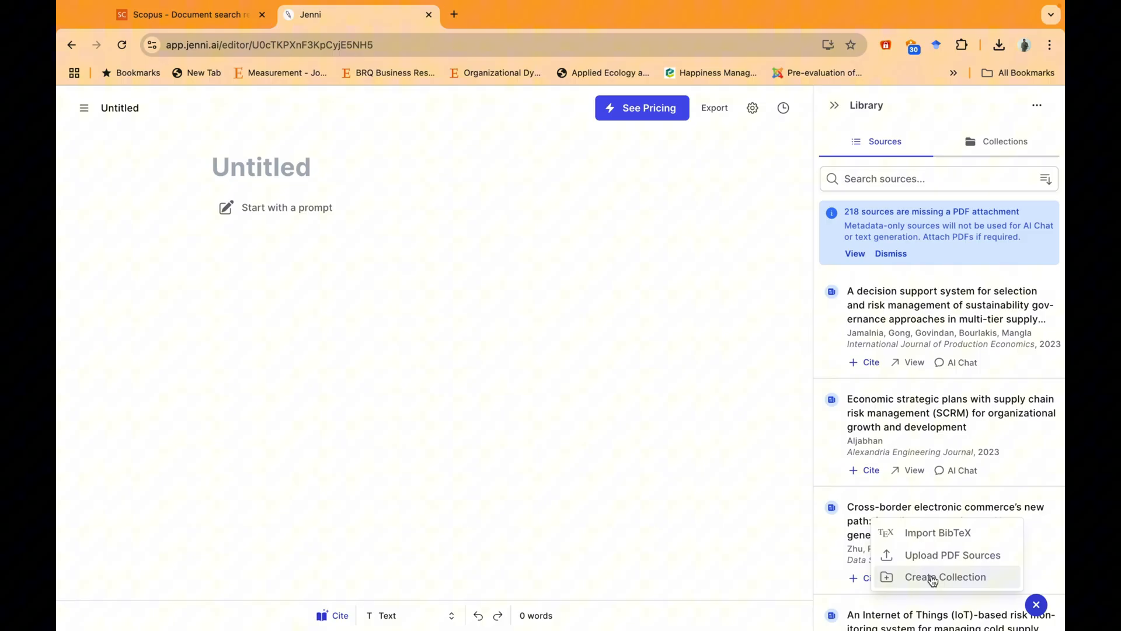
# - Create a library collection named 'Testing' and open the AI in Supply chain risk management collection
pyautogui.click(945, 576)
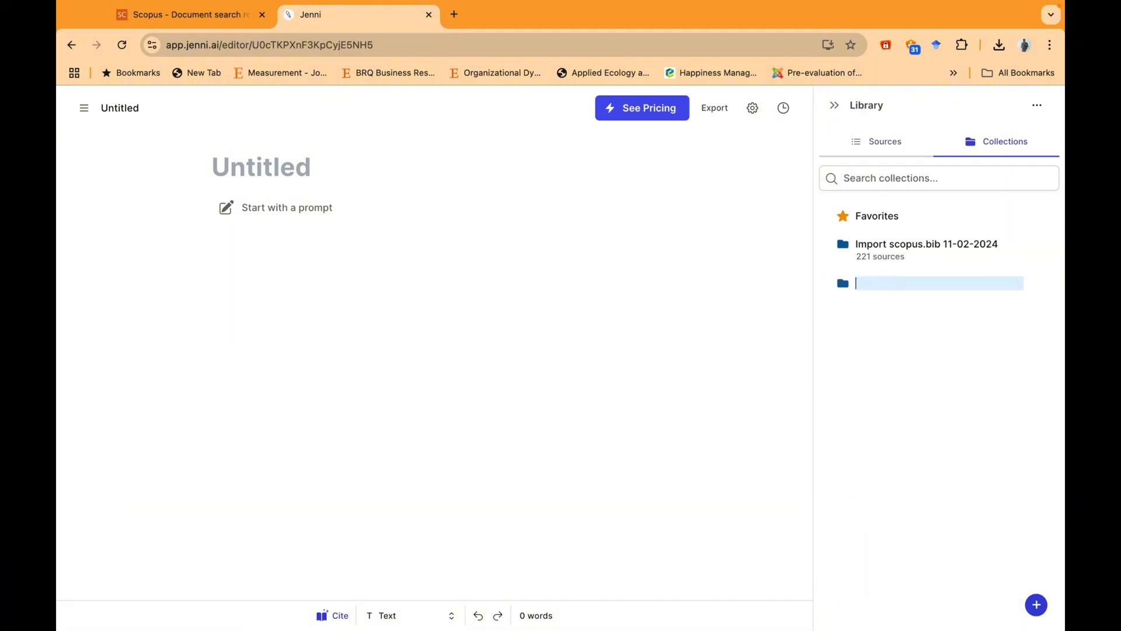
pyautogui.write('Testing')
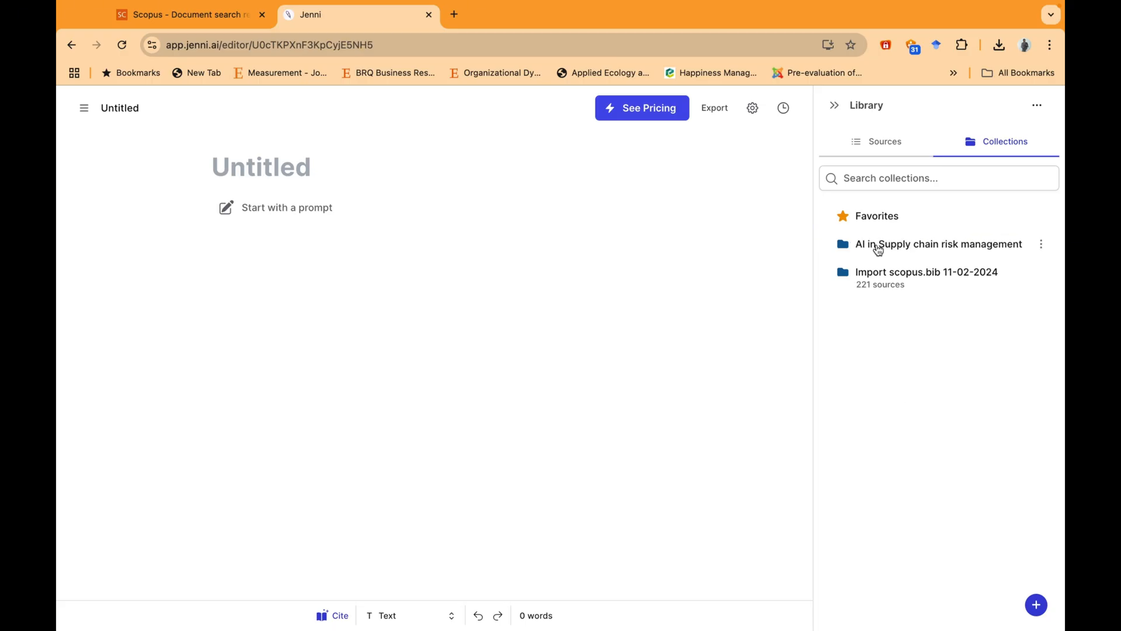
pyautogui.click(938, 244)
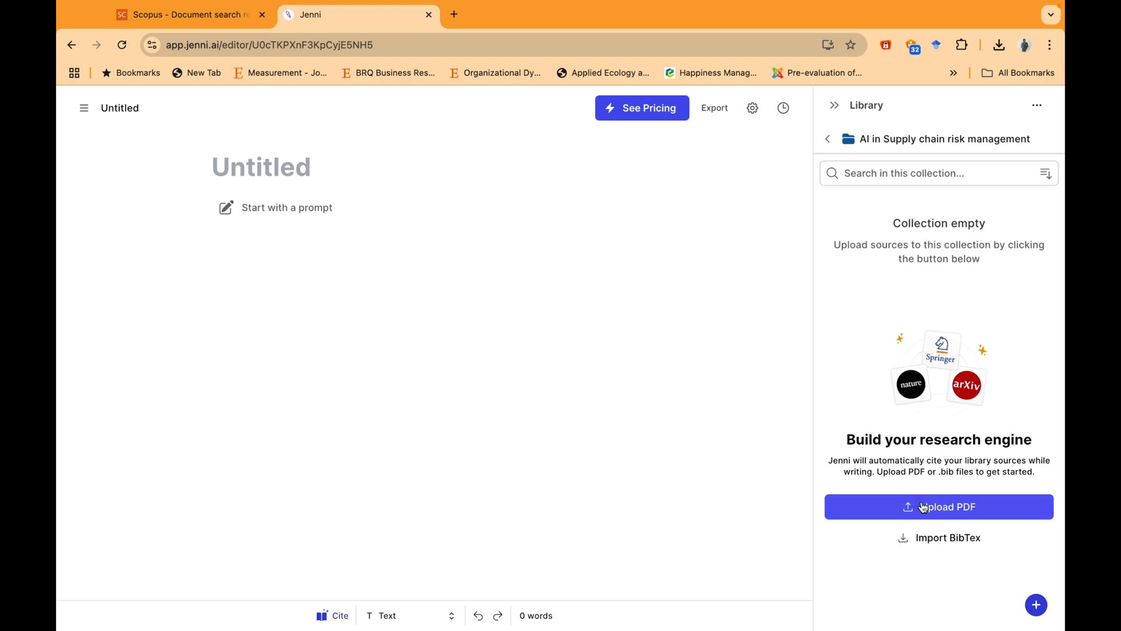
# - Upload the selected PDF articles into the collection
pyautogui.click(938, 506)
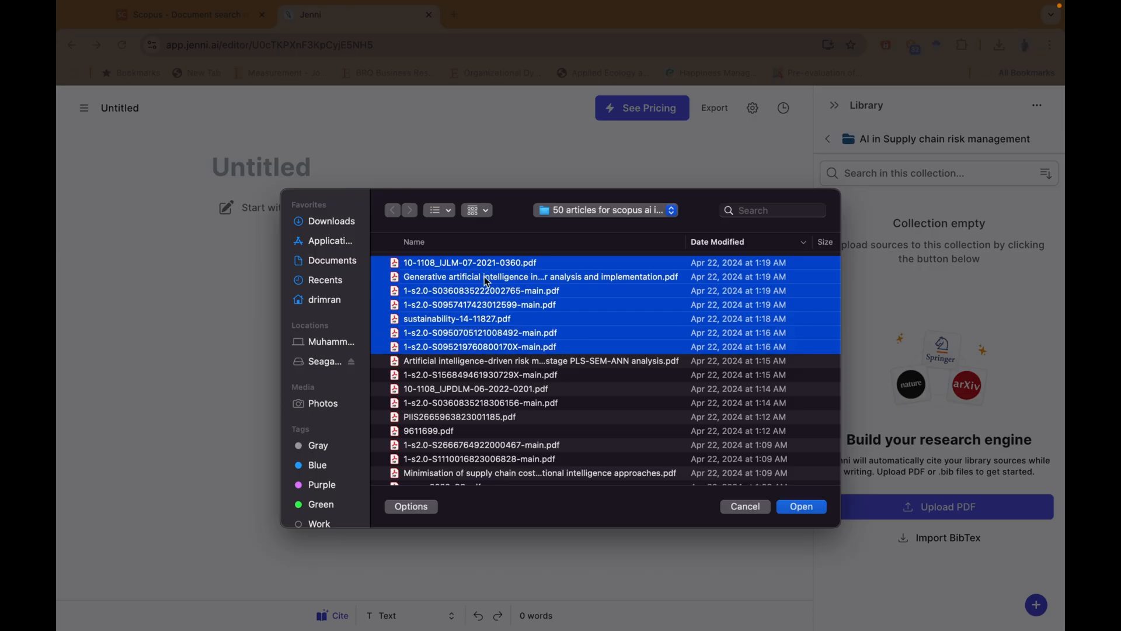
pyautogui.click(801, 506)
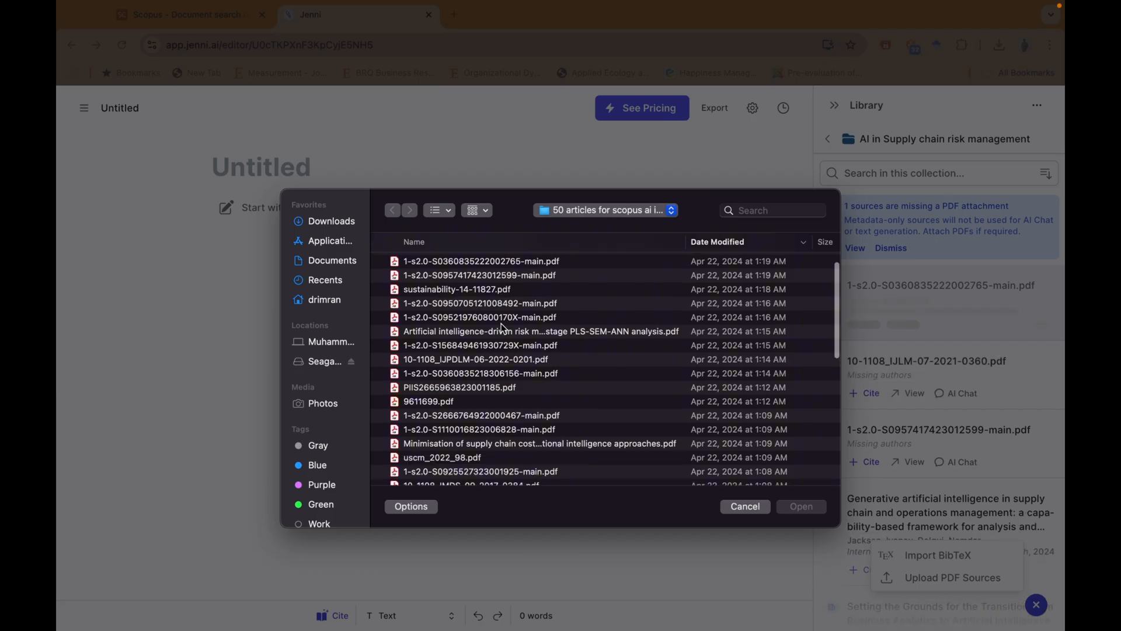
pyautogui.click(744, 506)
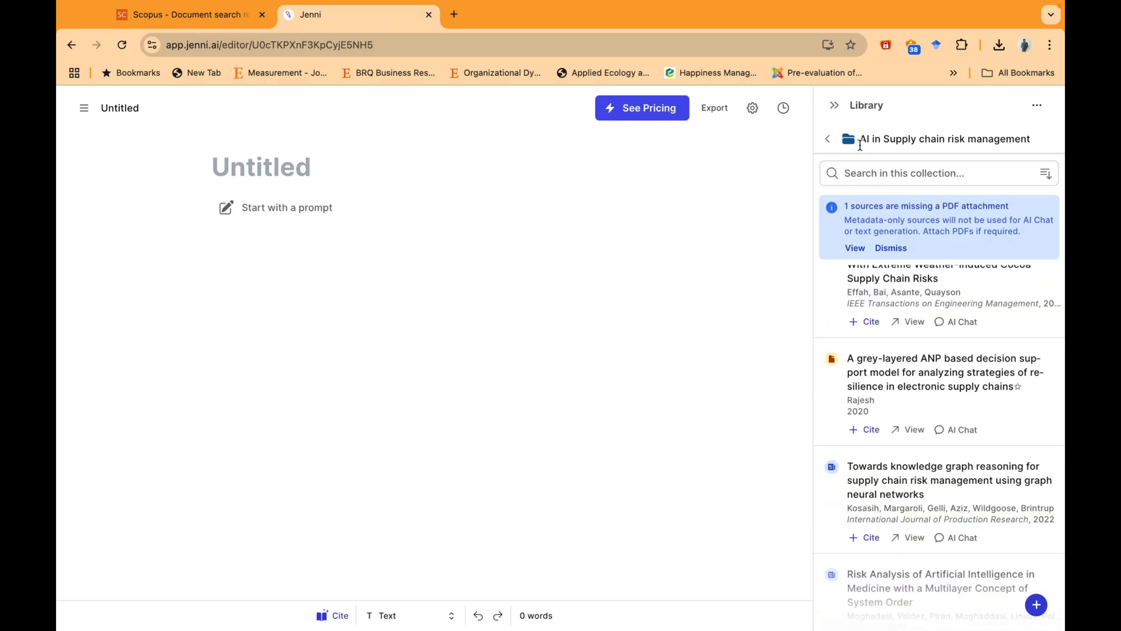
# - Open the grey-layered ANP paper's details and start an AI chat on its PDF
pyautogui.scroll(-3)
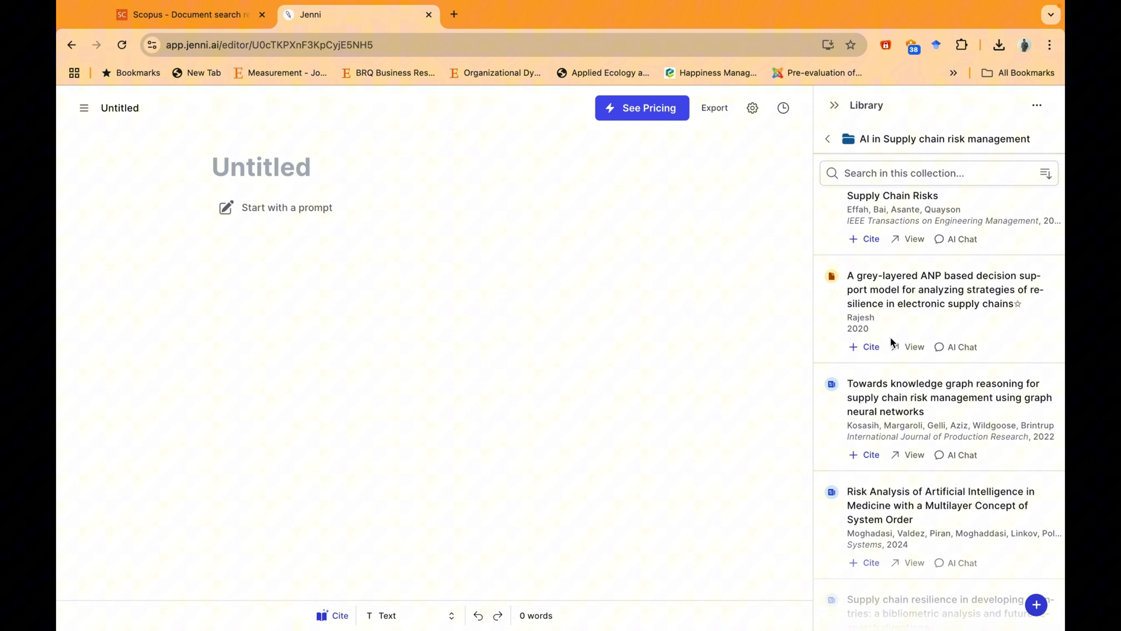
pyautogui.moveTo(892, 342)
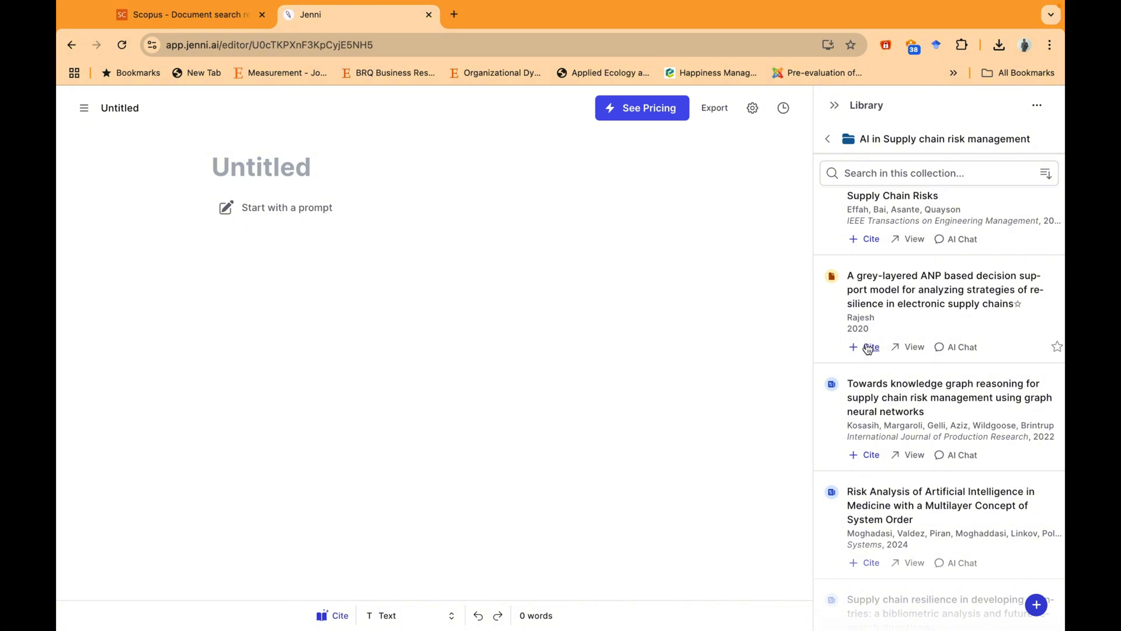
pyautogui.moveTo(901, 352)
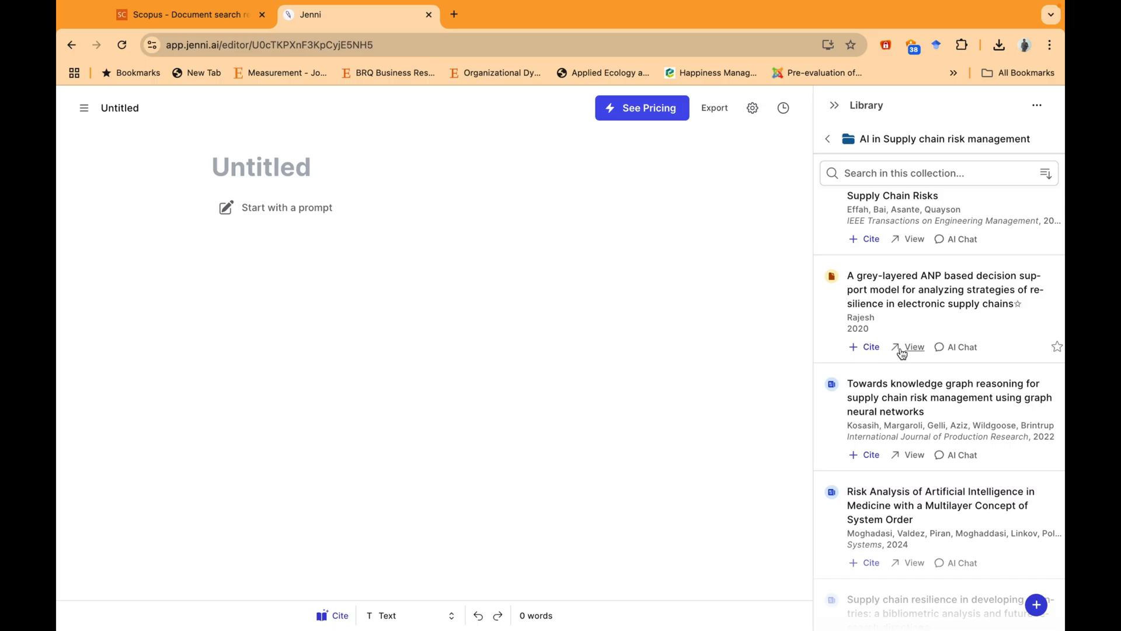
pyautogui.moveTo(962, 350)
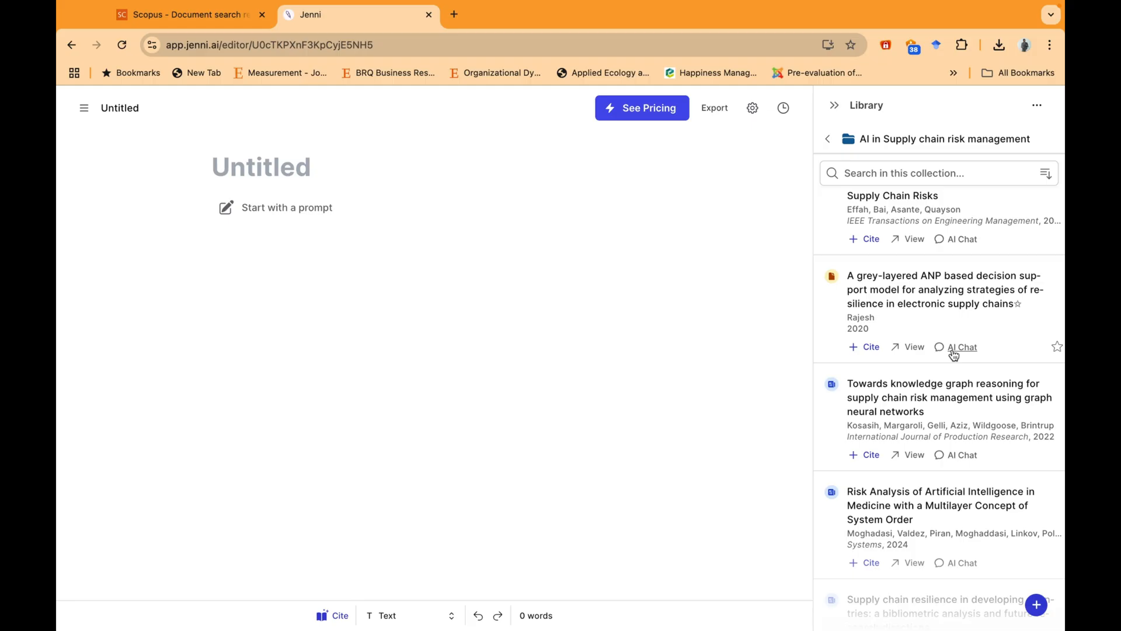
pyautogui.click(943, 289)
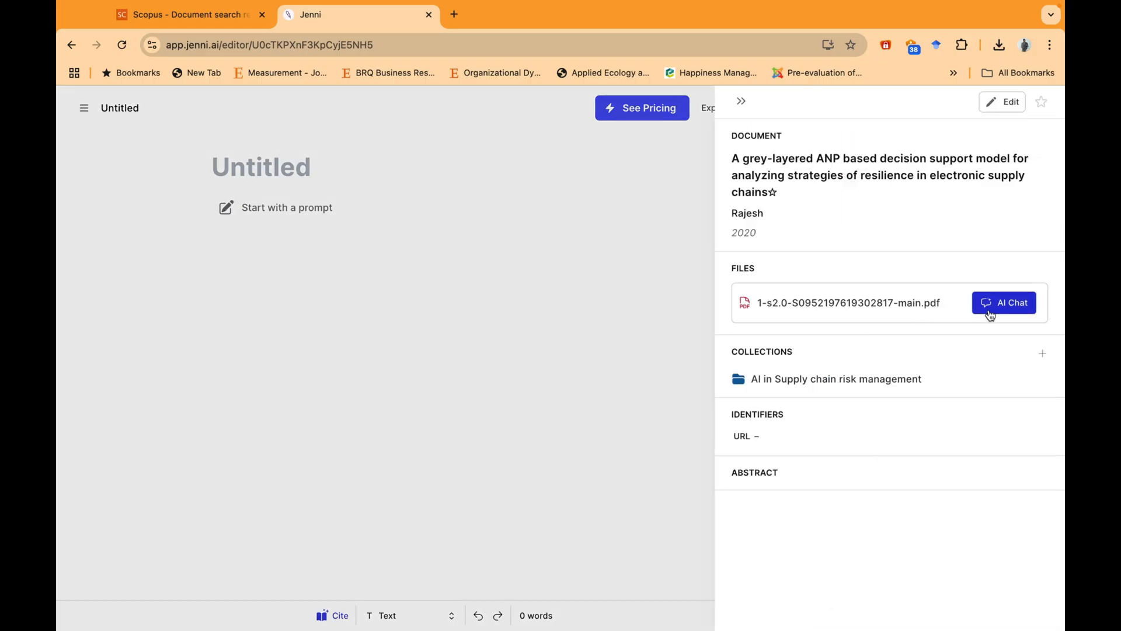
pyautogui.click(1005, 301)
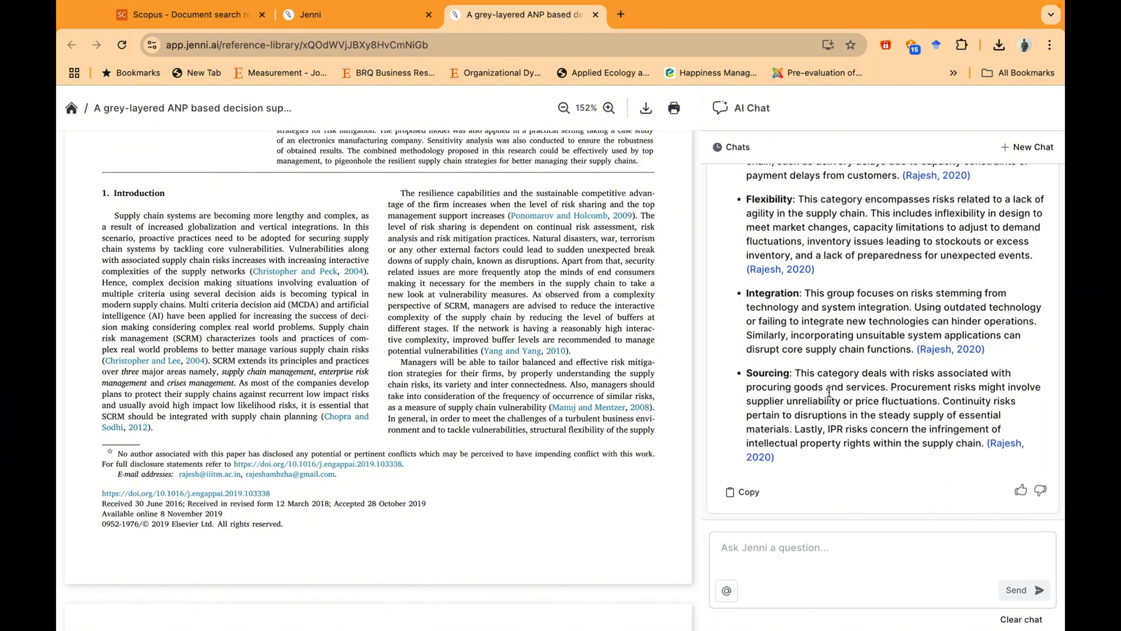
pyautogui.moveTo(489, 375)
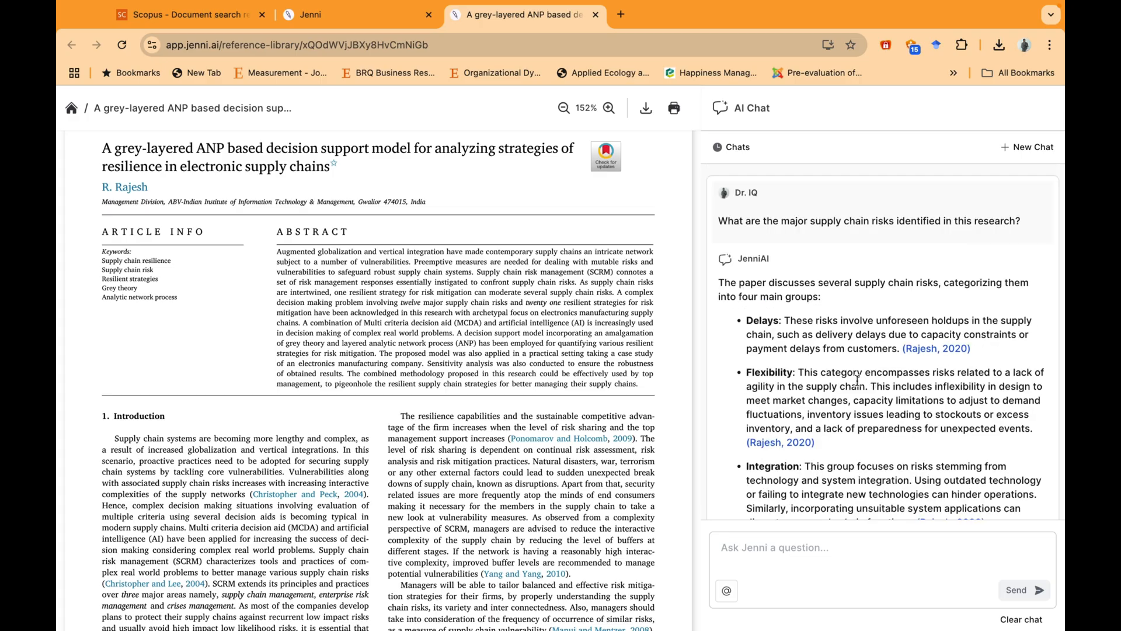
# - Read the AI chat answer on major supply chain risks and return to the collection list
pyautogui.scroll(-3)
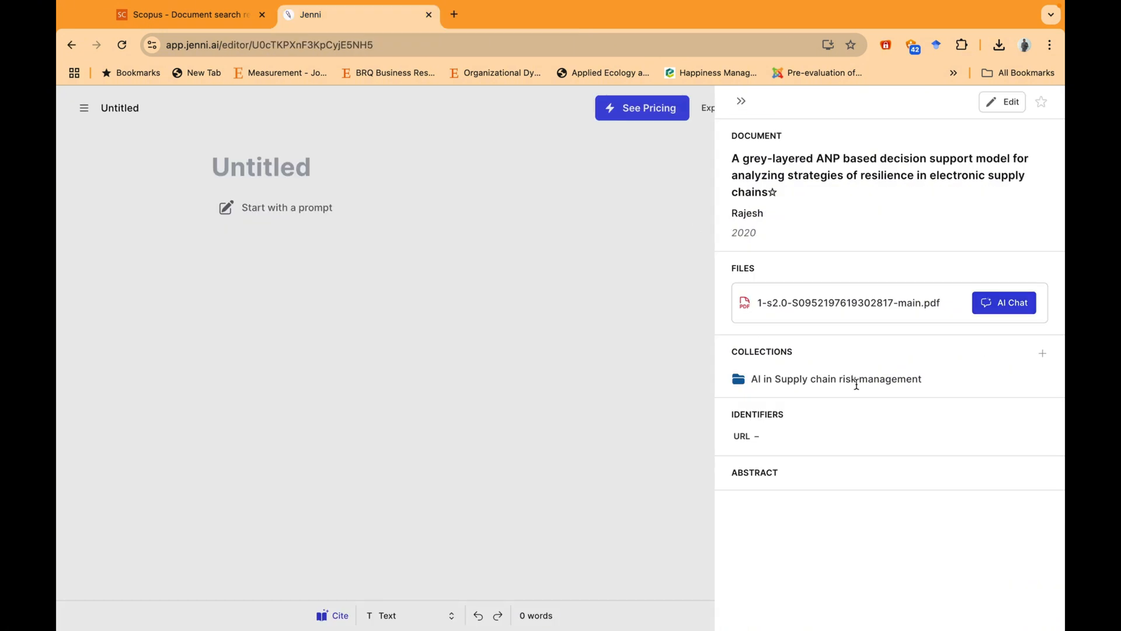
pyautogui.click(834, 105)
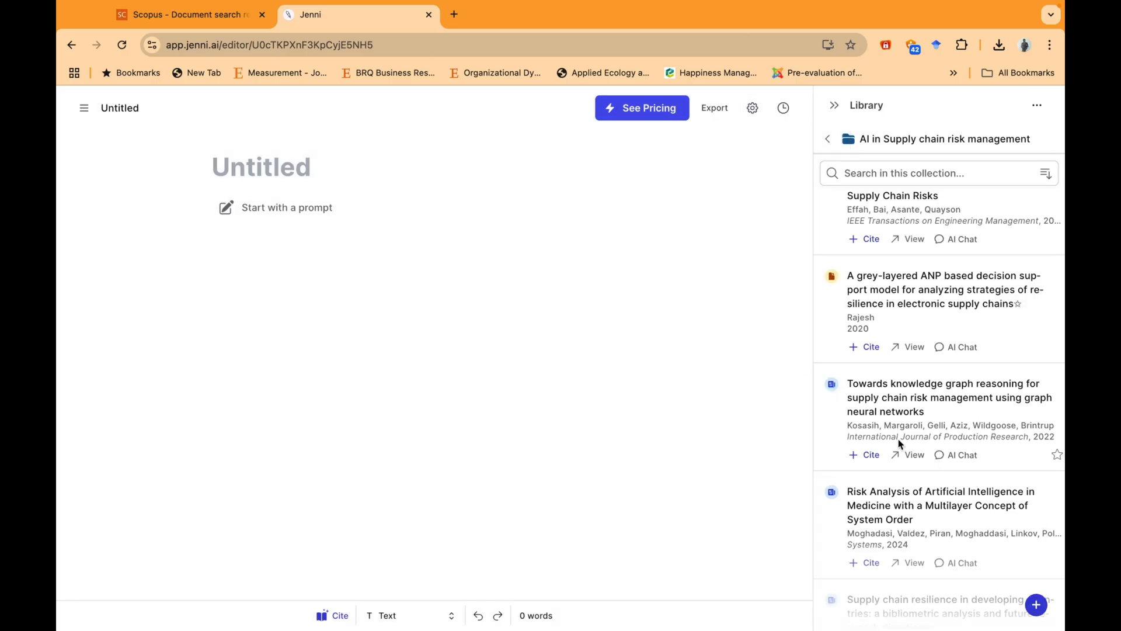
pyautogui.click(84, 108)
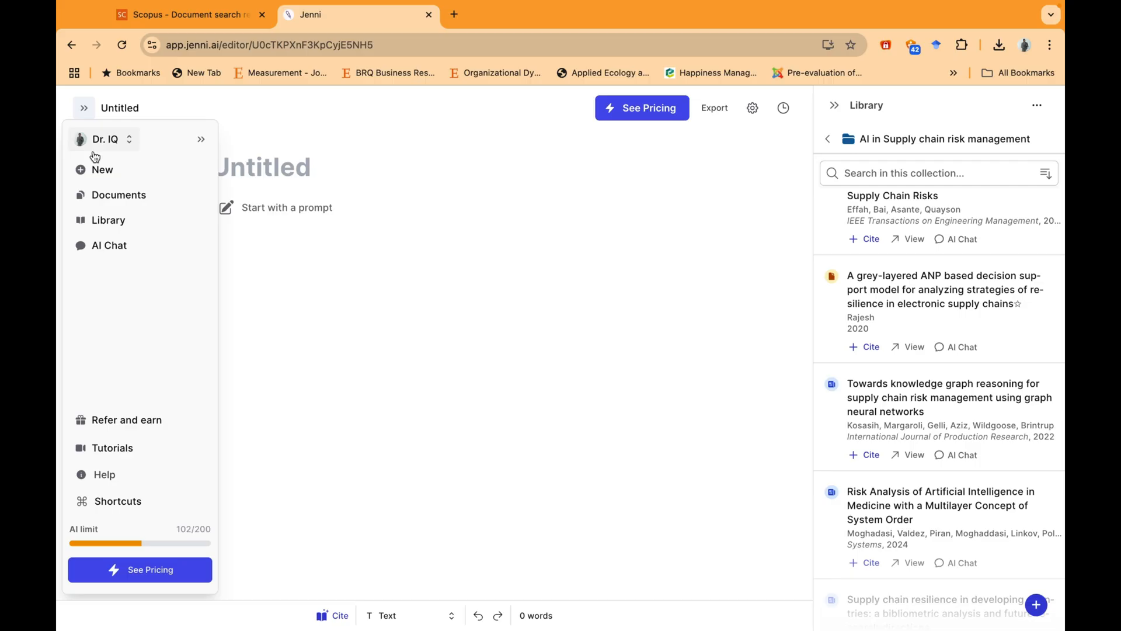
pyautogui.click(110, 244)
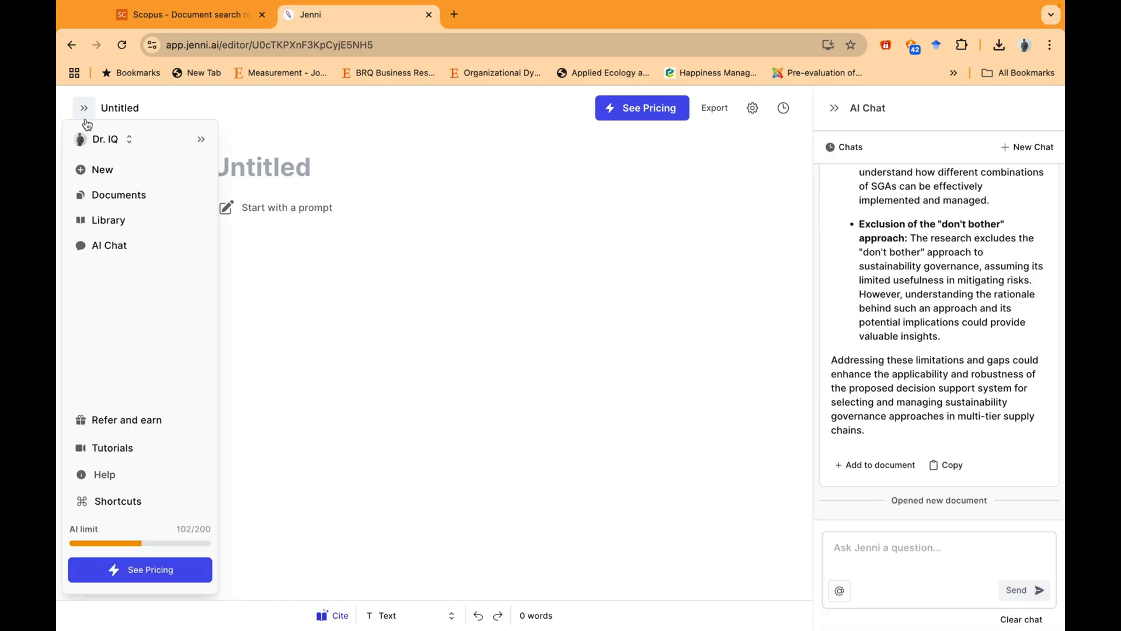
pyautogui.moveTo(110, 245)
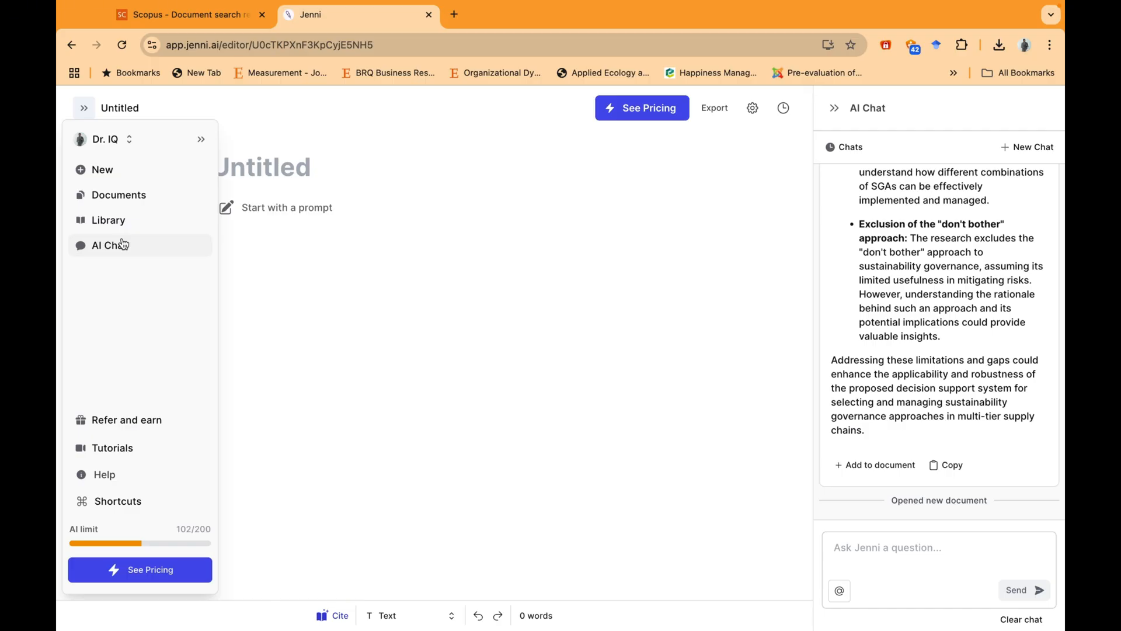
pyautogui.moveTo(132, 226)
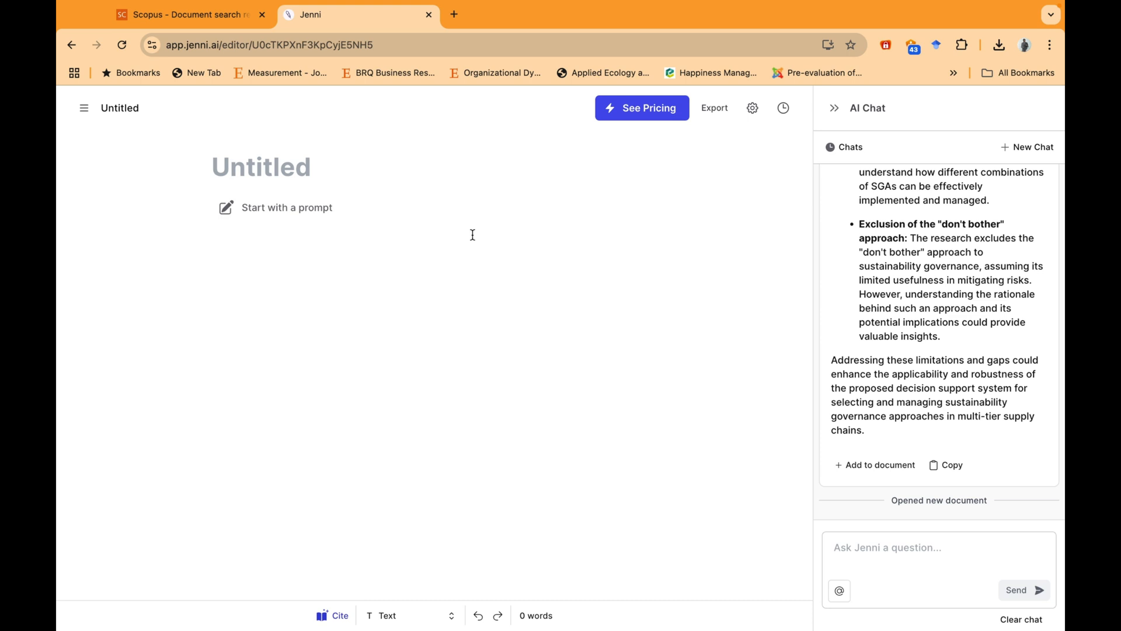
pyautogui.click(84, 107)
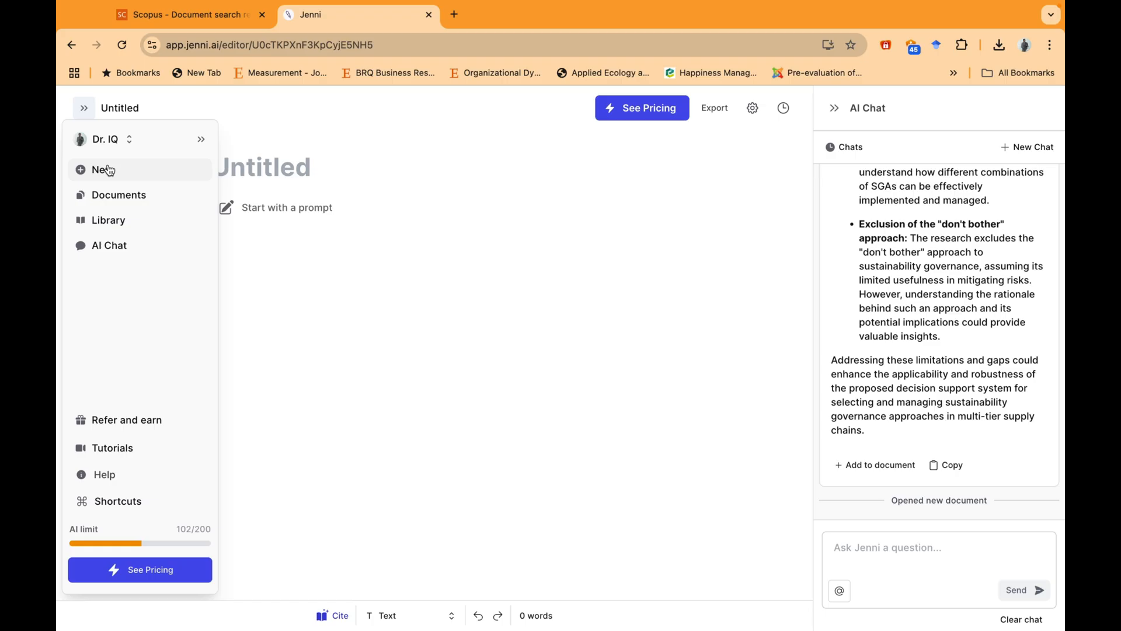
# - Start a new document from the prompt on leveraging AI to enhance risk management in global supply chains, no outline
pyautogui.click(103, 169)
pyautogui.write('How Ai can be used for risk management in global supply chain')
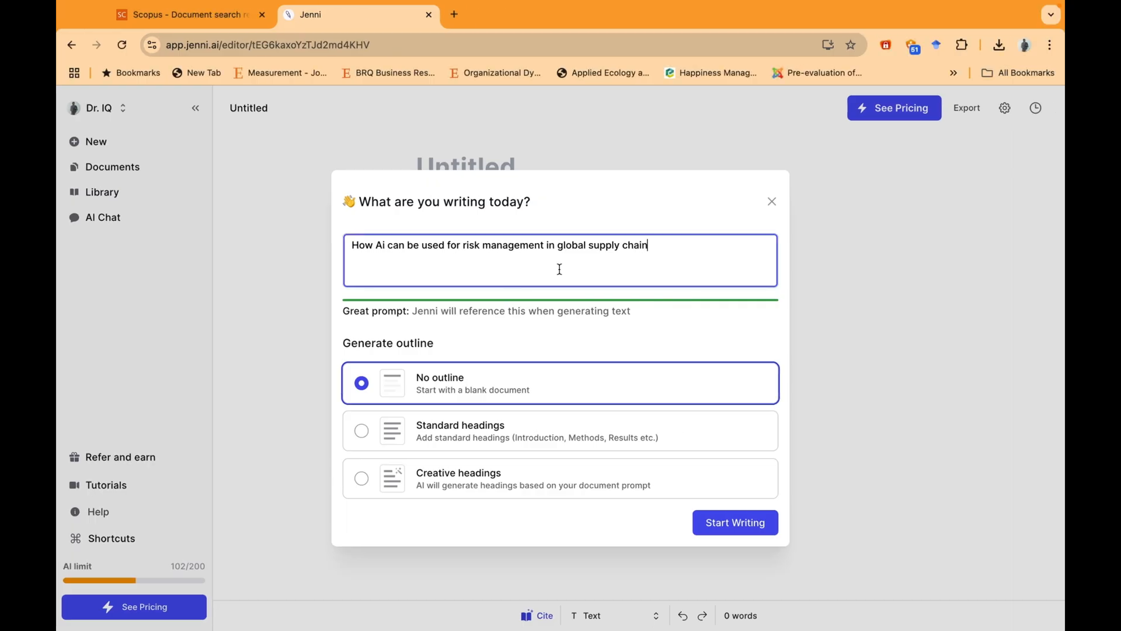
pyautogui.write('how AI can be effectively leveraged to enhance risk management within global supply chains.')
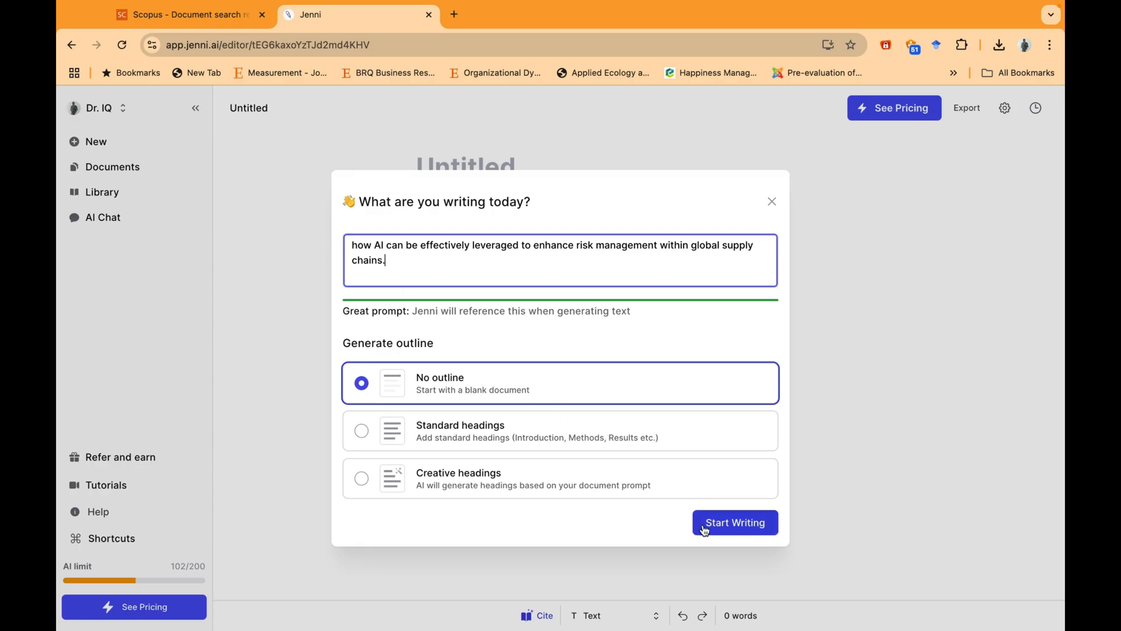
pyautogui.click(733, 522)
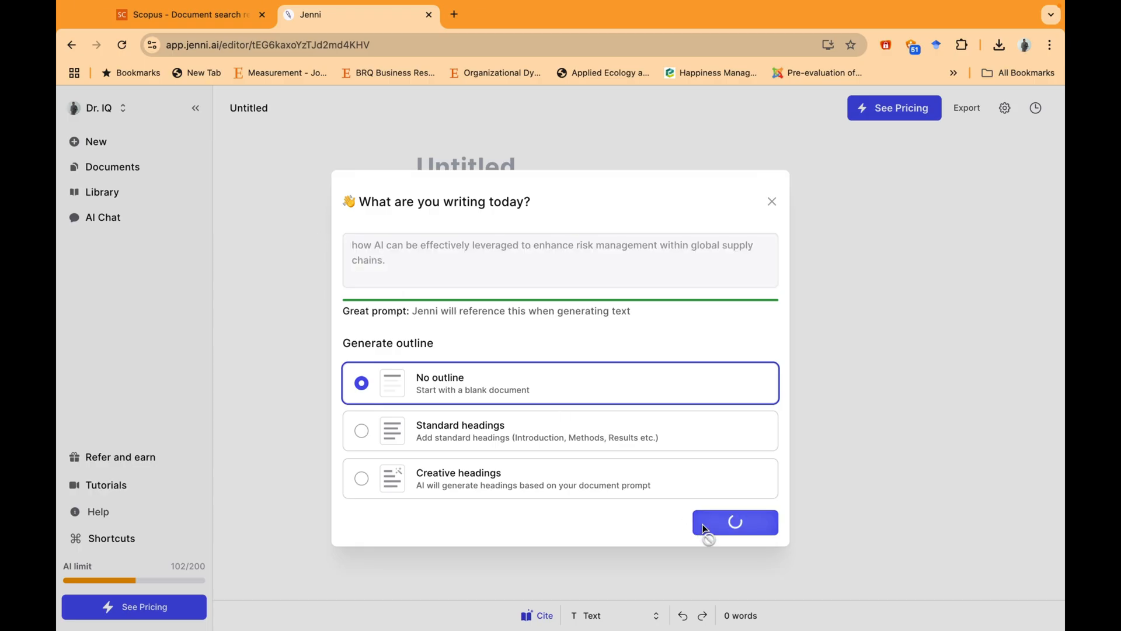
pyautogui.click(734, 522)
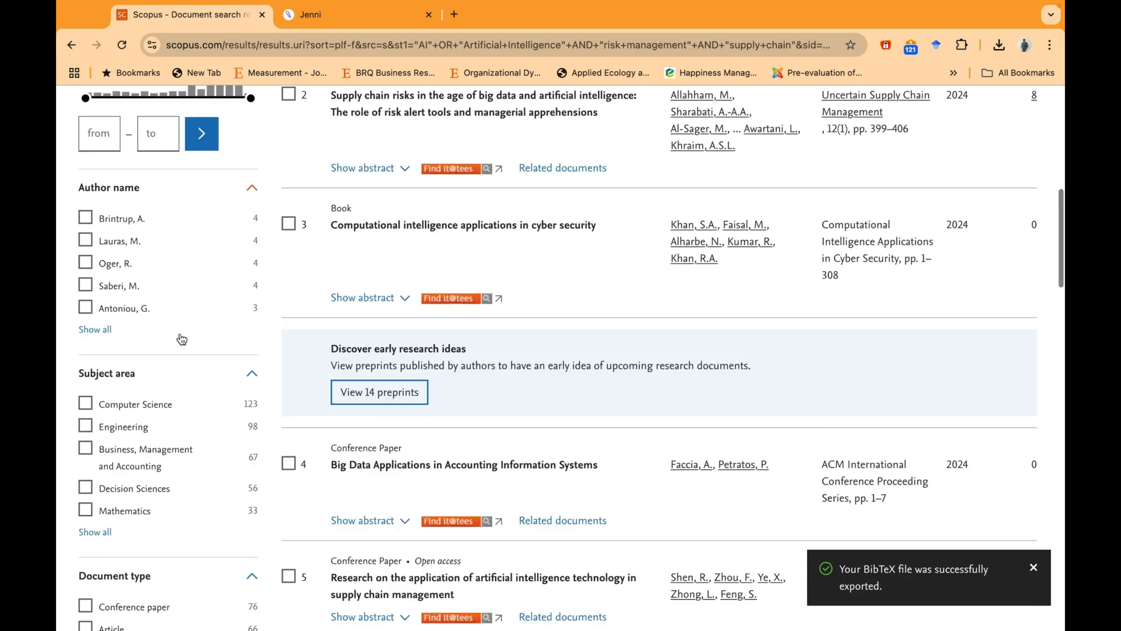
# - Export all 66 Scopus results as BibTeX with citation information
pyautogui.click(85, 346)
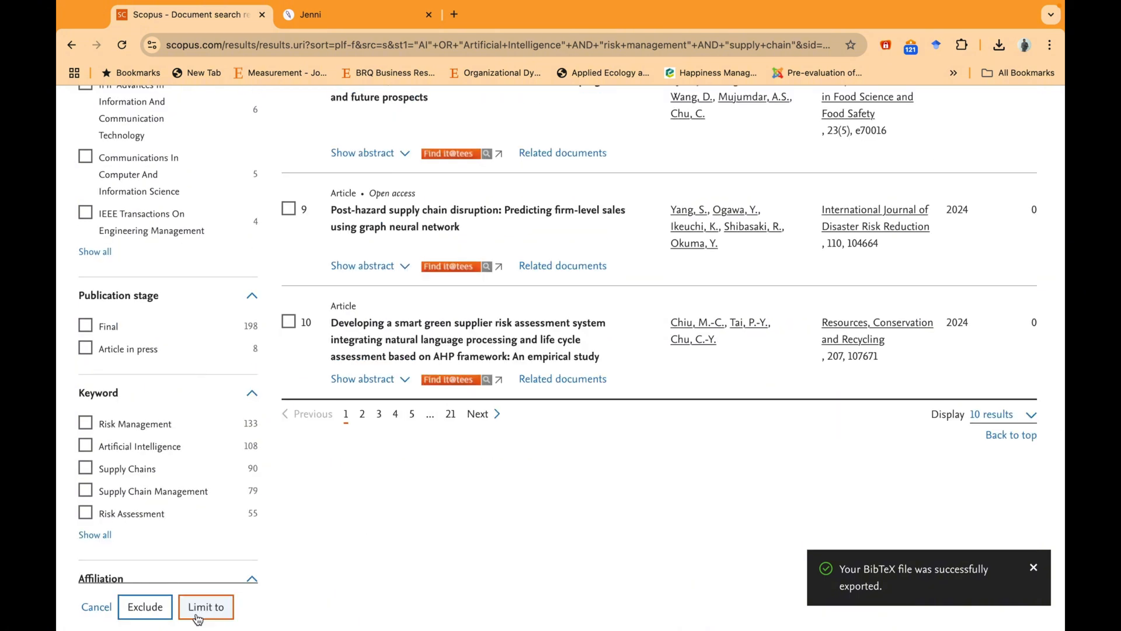
pyautogui.click(206, 606)
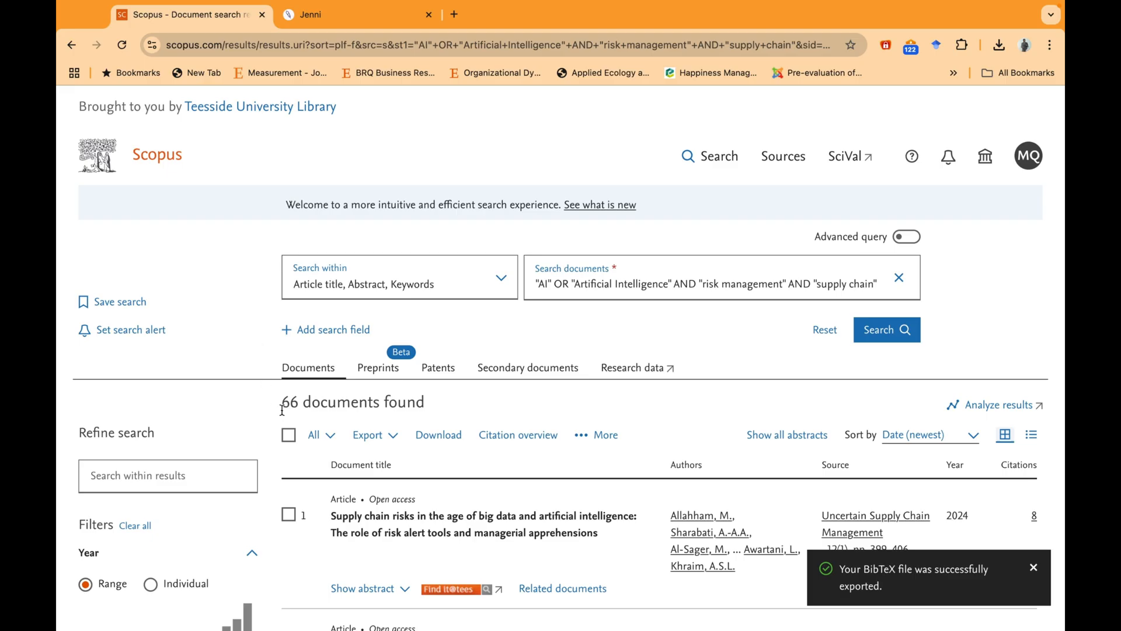
pyautogui.click(368, 435)
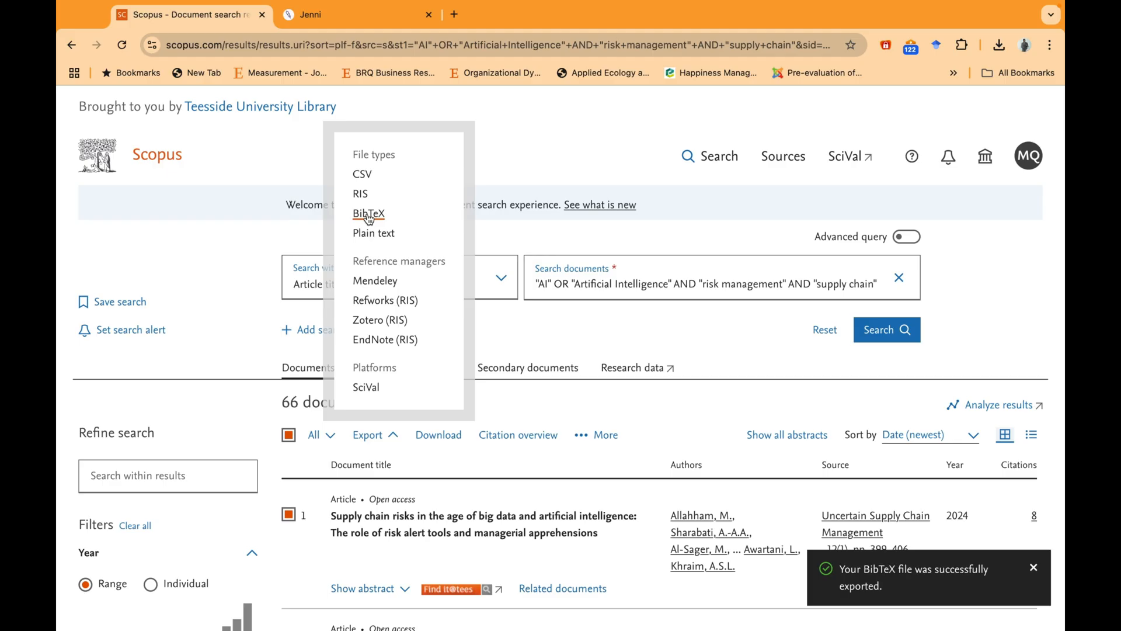
pyautogui.click(368, 213)
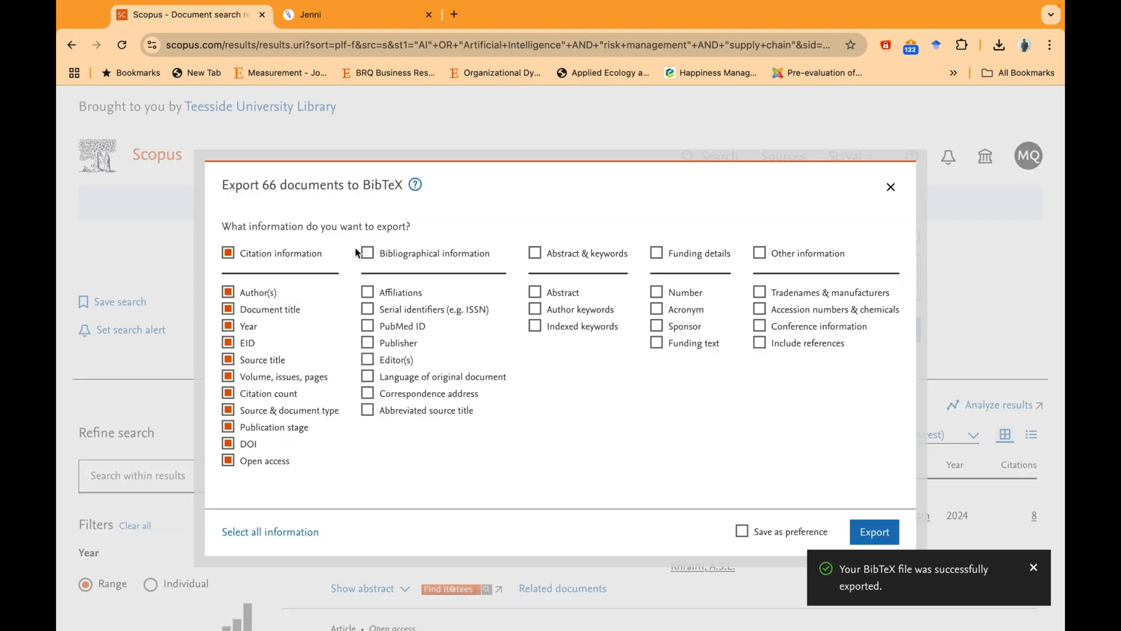
pyautogui.click(534, 252)
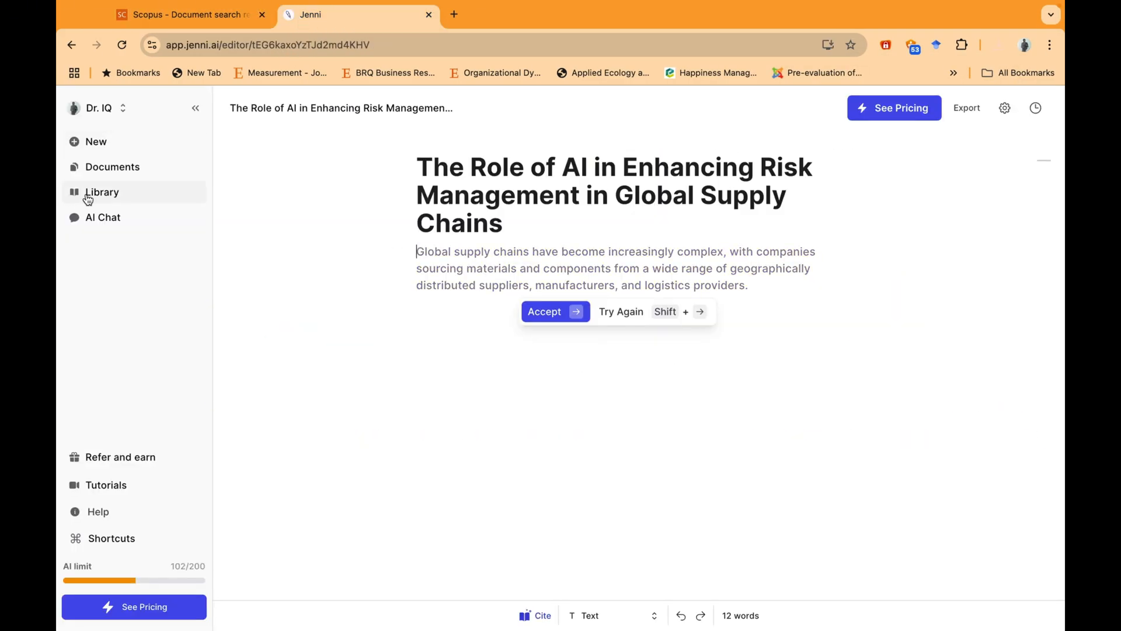
# - Import the exported Scopus .bib file into the 'AI in Supply chain risk management' library collection
pyautogui.click(101, 191)
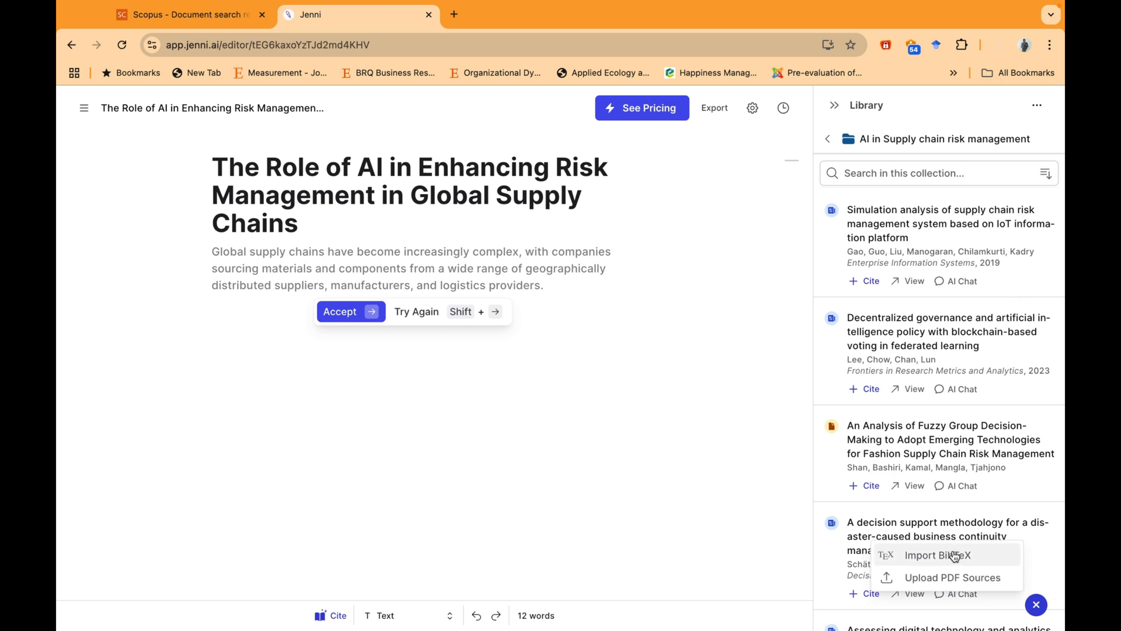
pyautogui.click(938, 555)
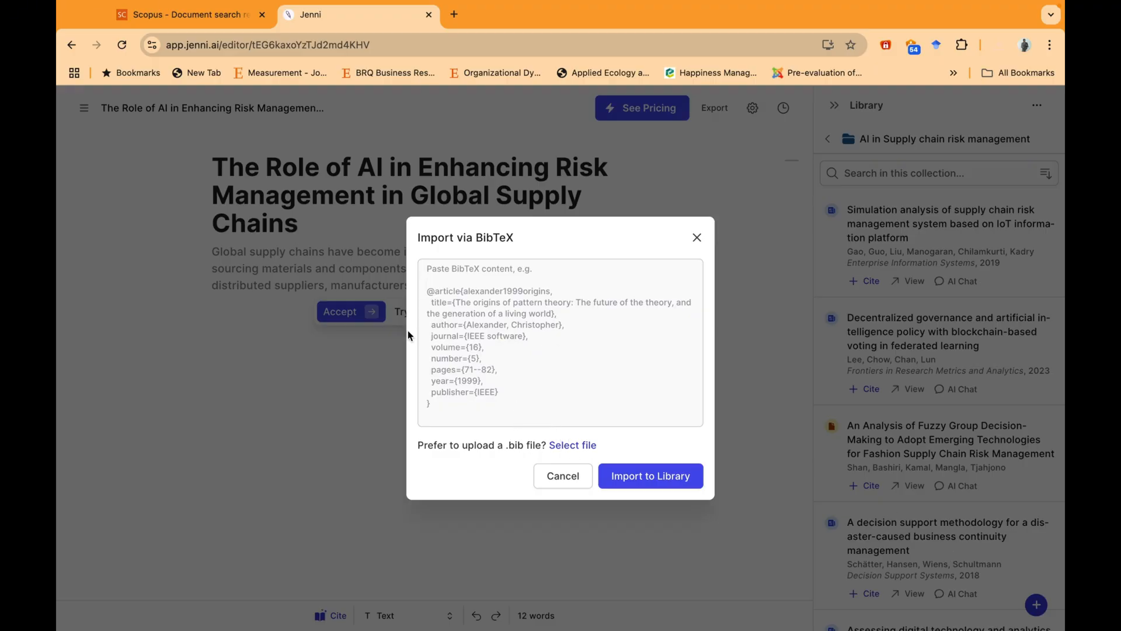
pyautogui.click(572, 445)
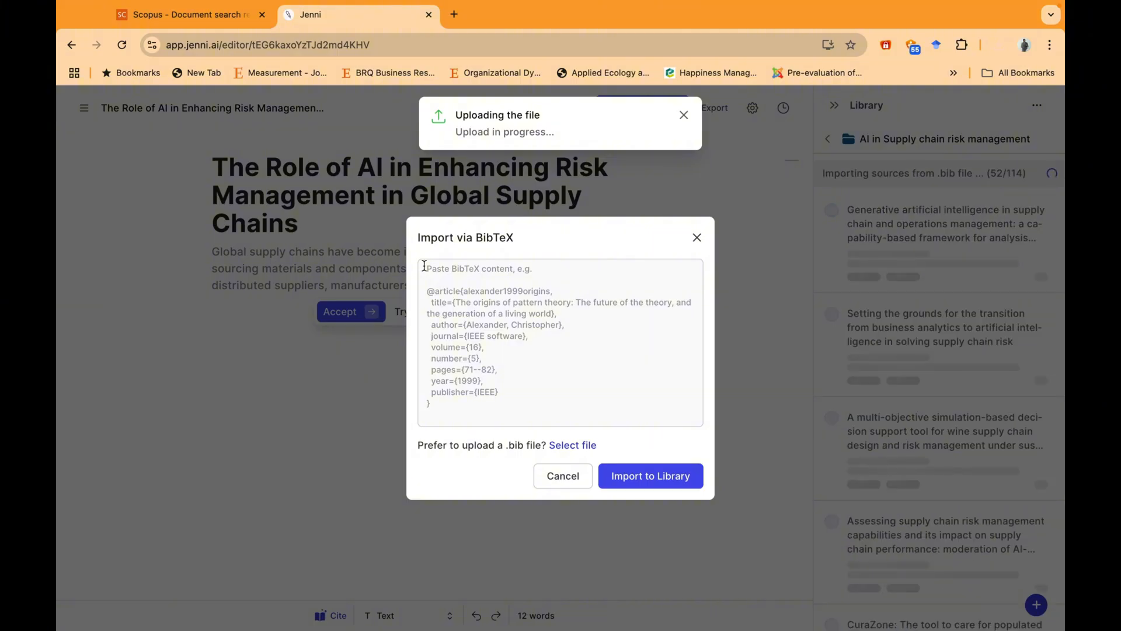
pyautogui.click(649, 476)
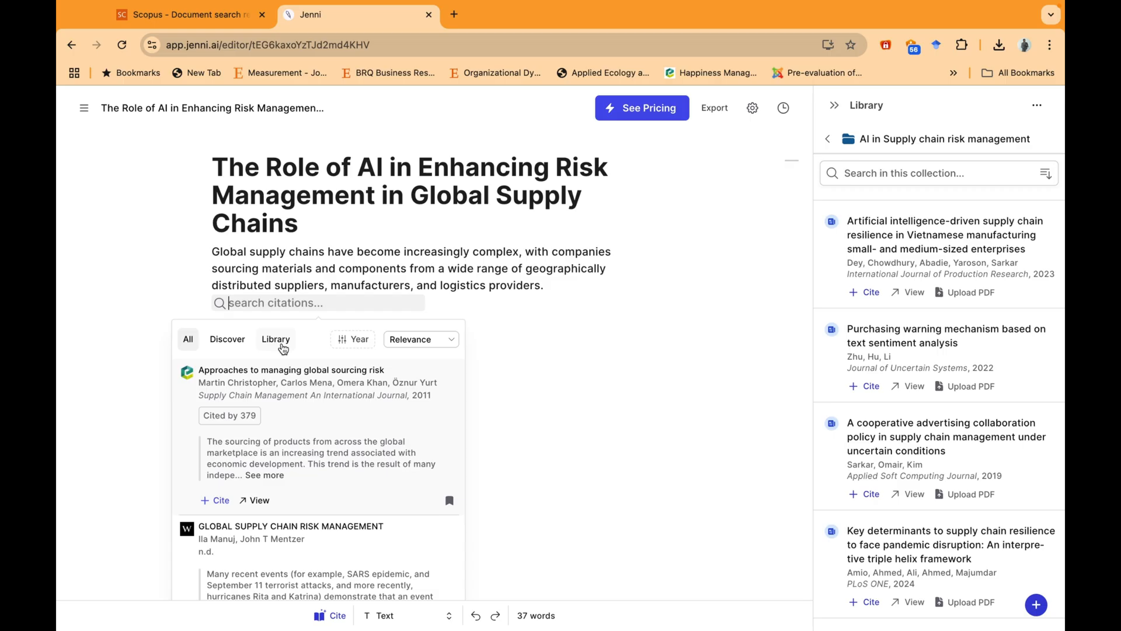
# - Cite the Generative AI supply chain paper (Jackson et al., 2024) from the Library sources
pyautogui.click(276, 339)
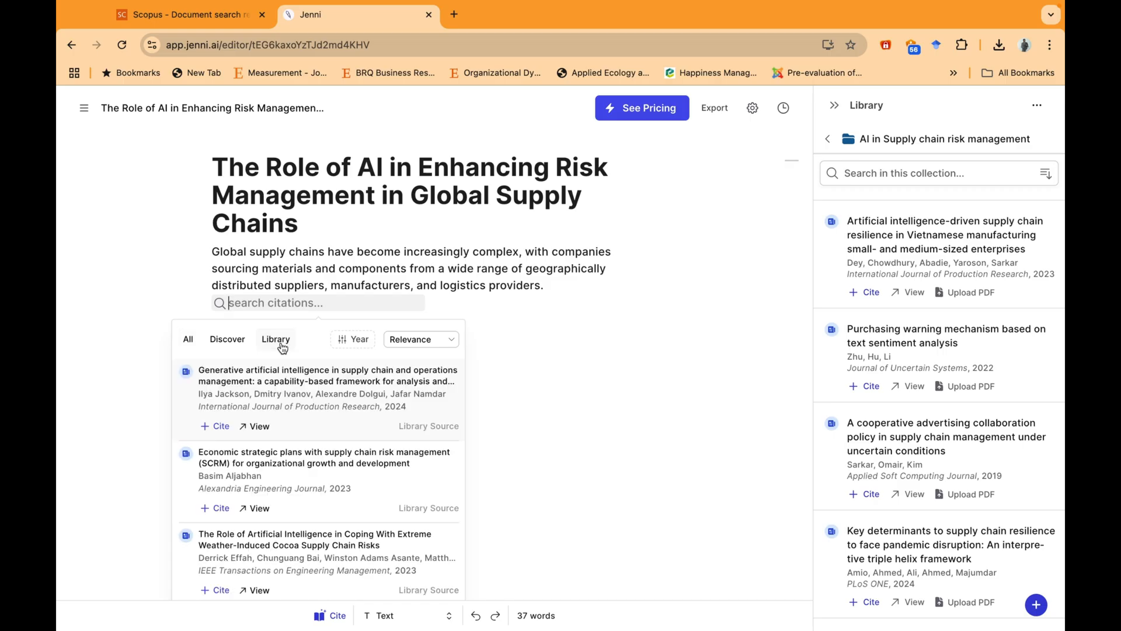
pyautogui.click(421, 339)
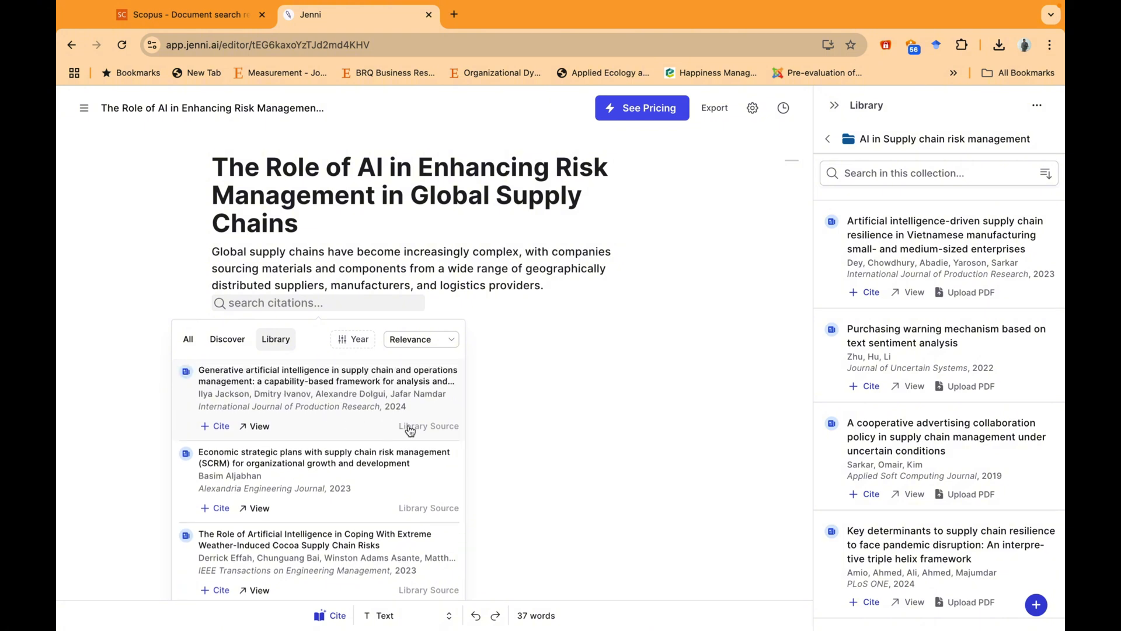
pyautogui.click(214, 426)
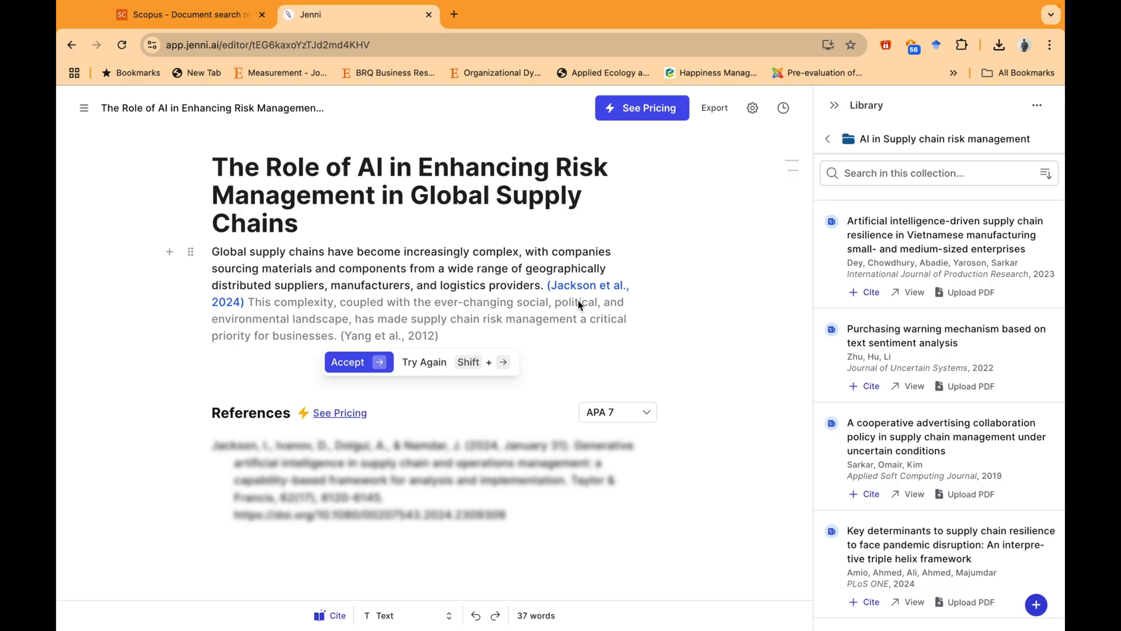
# - Accept the Yang et al., 2012 complexity sentence and the AI risk-assessment sentence, then regenerate the next suggestion
pyautogui.click(353, 361)
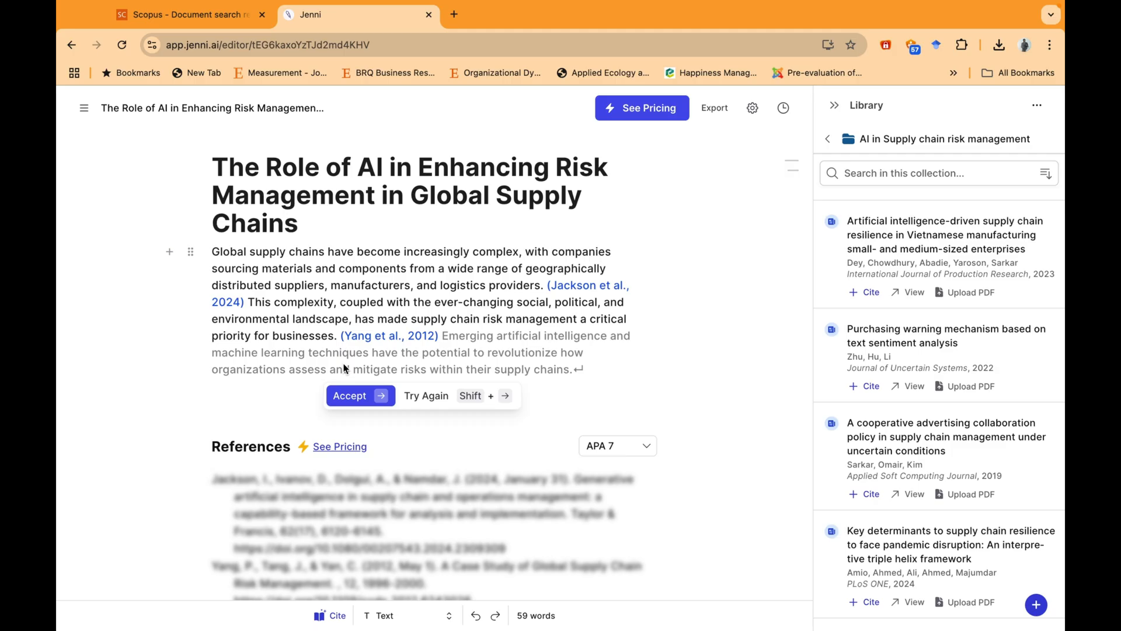
pyautogui.click(360, 396)
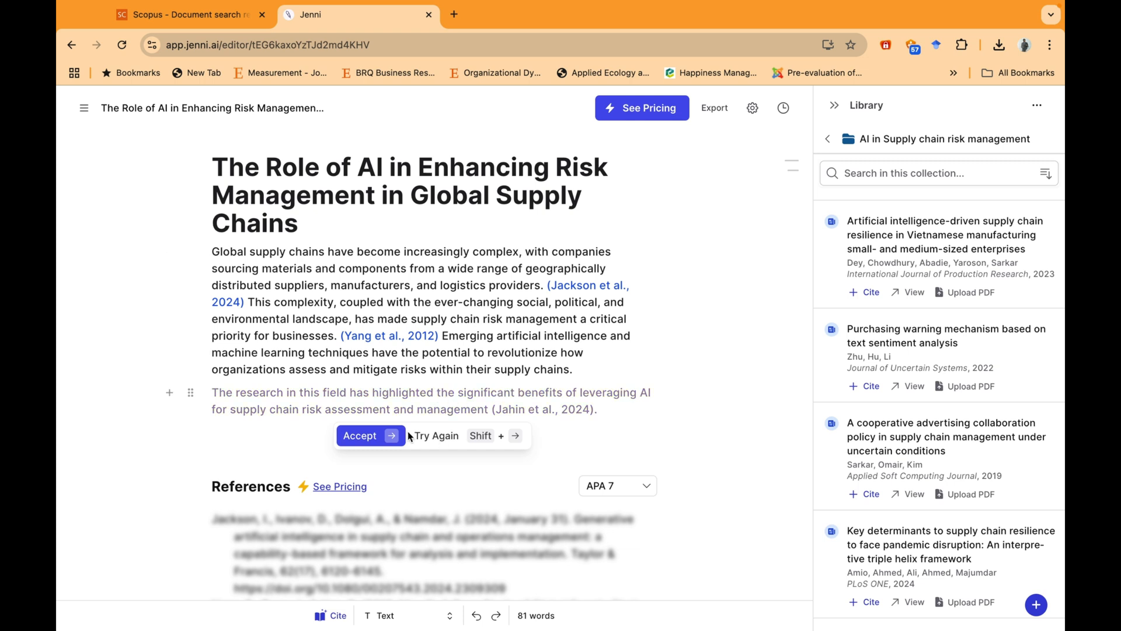
pyautogui.click(361, 435)
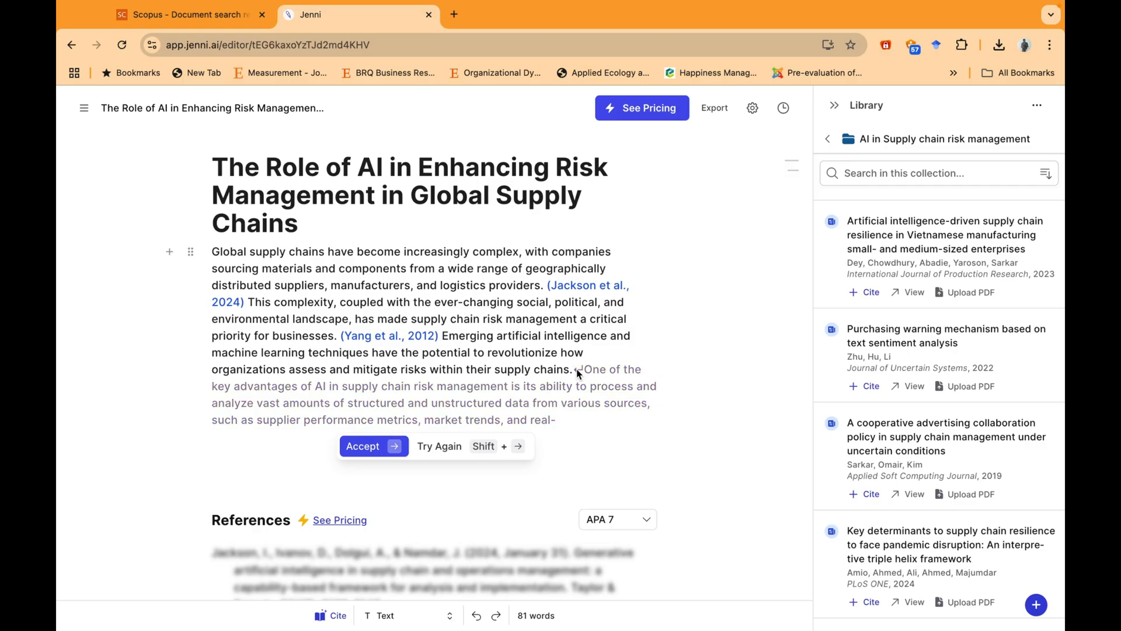
pyautogui.click(439, 445)
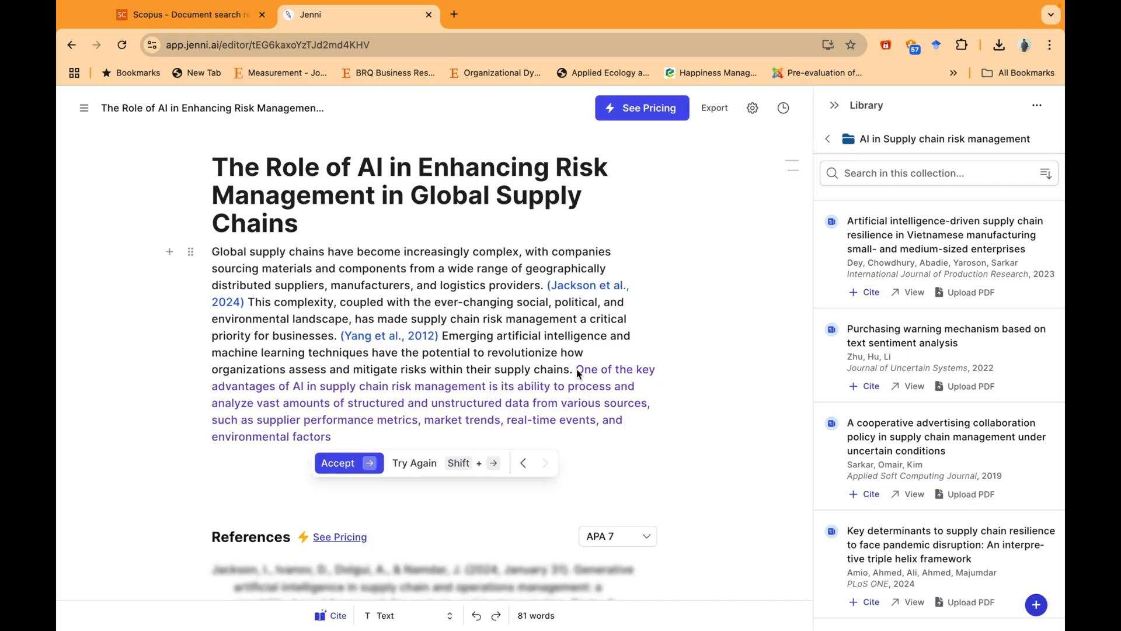